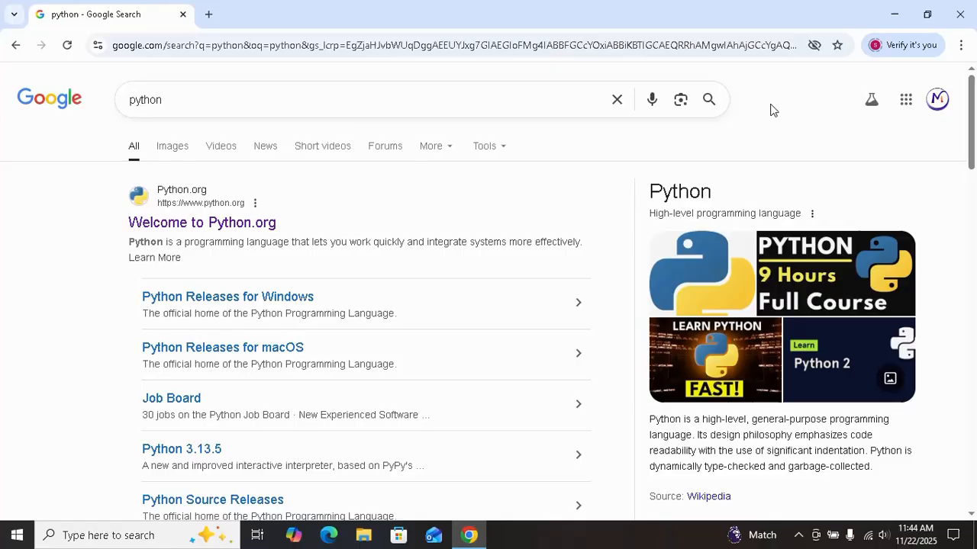
mouse_move(27, 192)
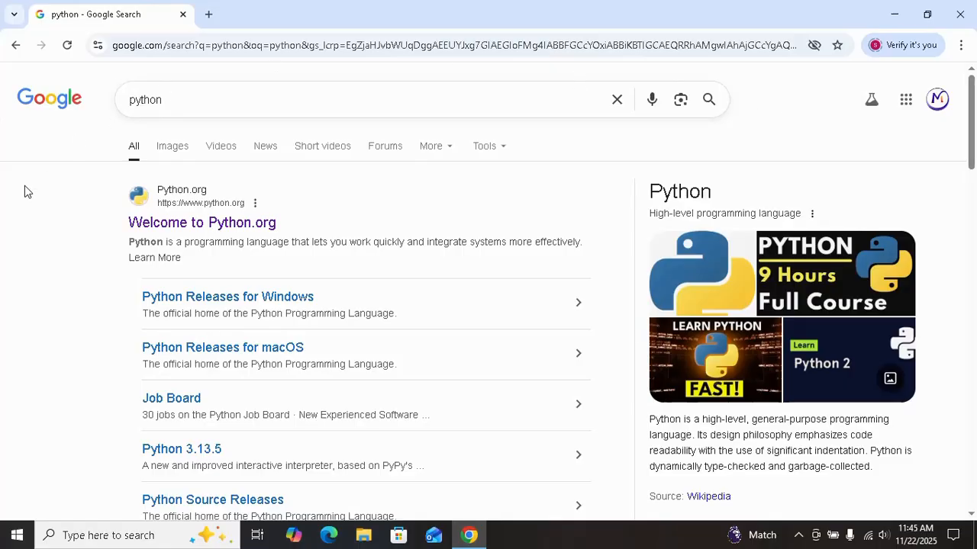
mouse_move(217, 250)
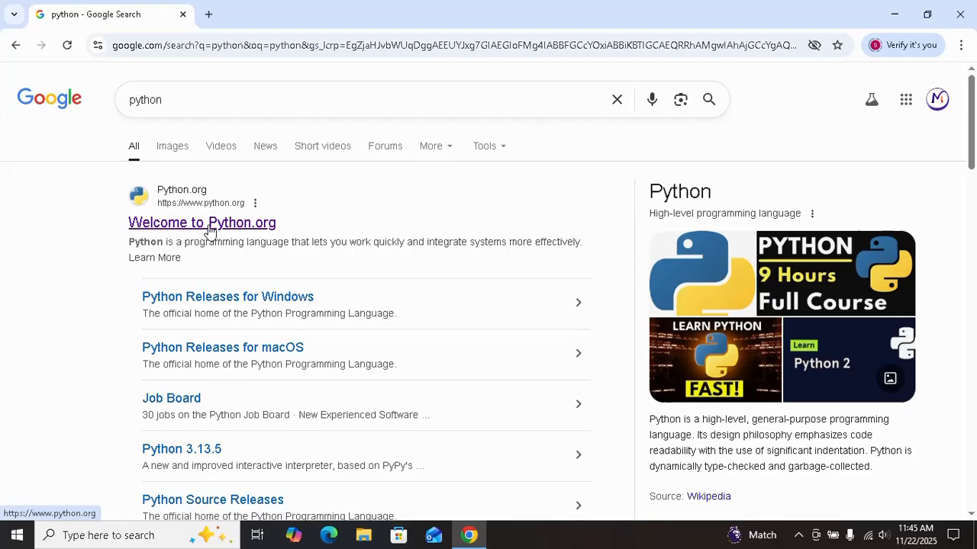
Go to the official Python.org site from the Google results for 'python'
left_click(201, 223)
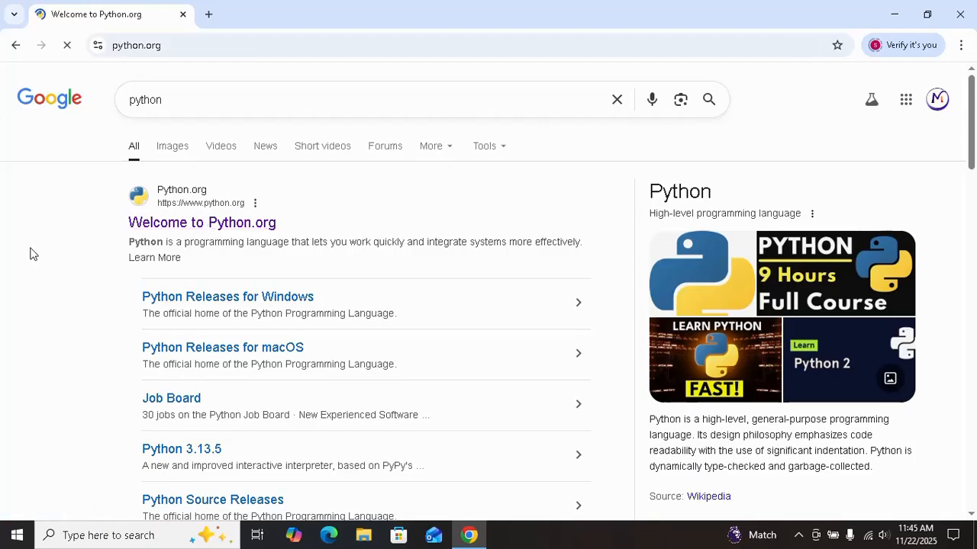
Let the Python.org home page finish loading with its navigation and code showcase
left_click(201, 223)
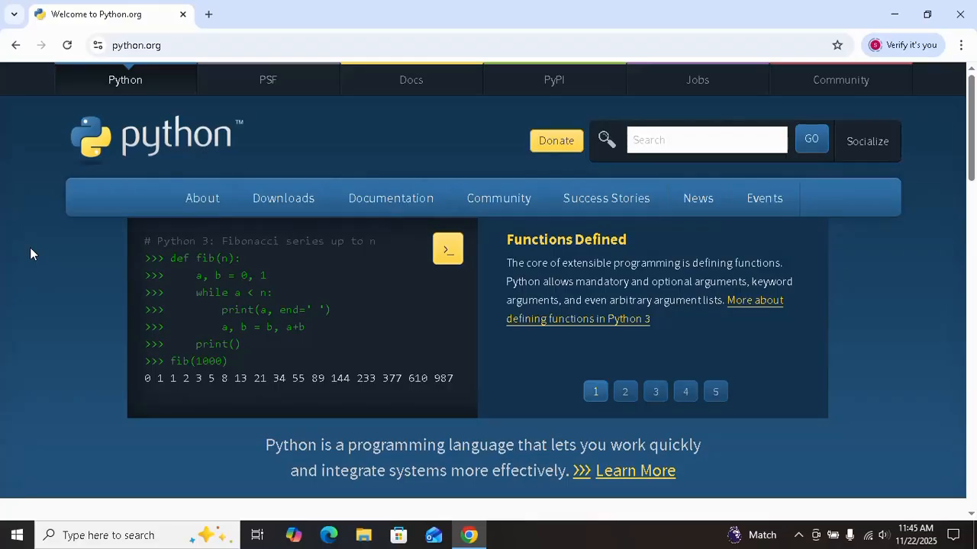
left_click(624, 391)
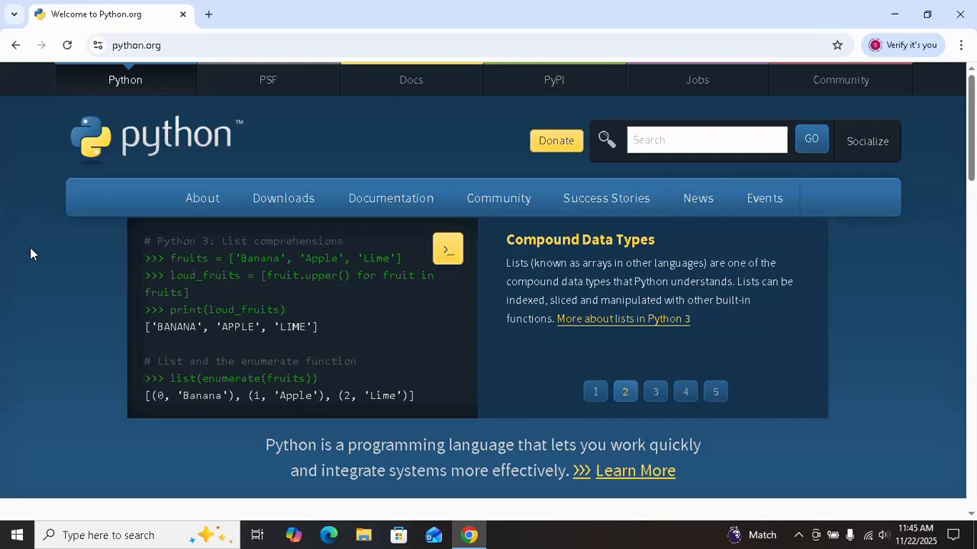
Show the Downloads page and reach the 'Looking for a specific release?' table
left_click(284, 198)
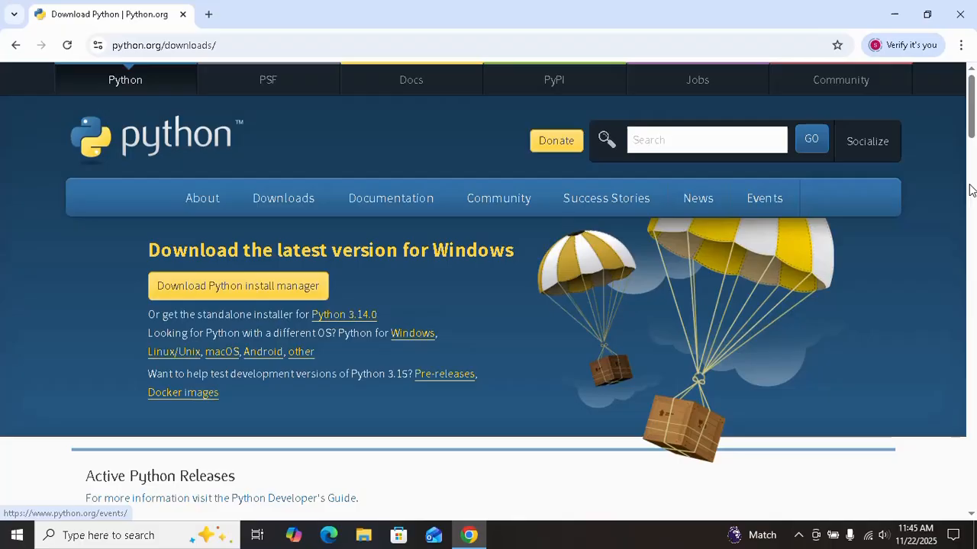
mouse_move(970, 192)
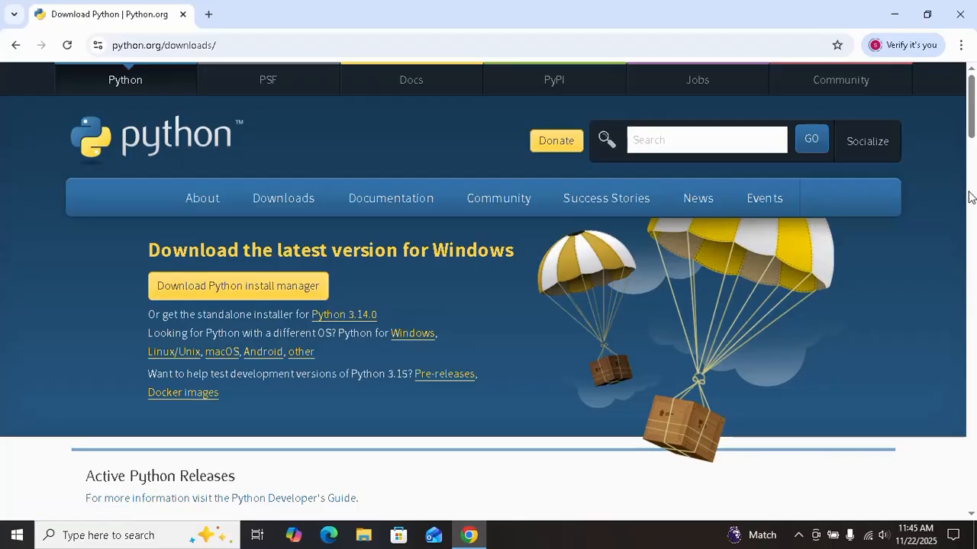
scroll("down", 3)
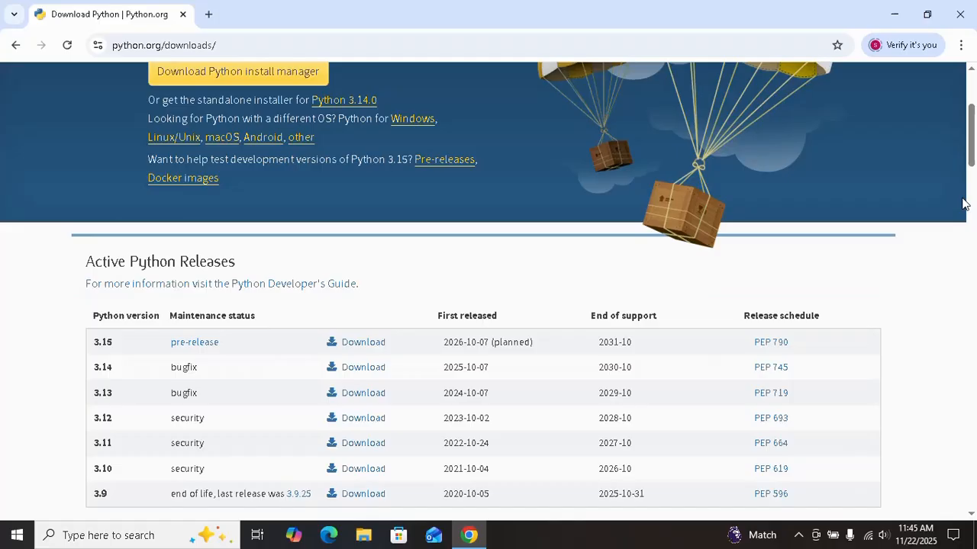
scroll("down", 3)
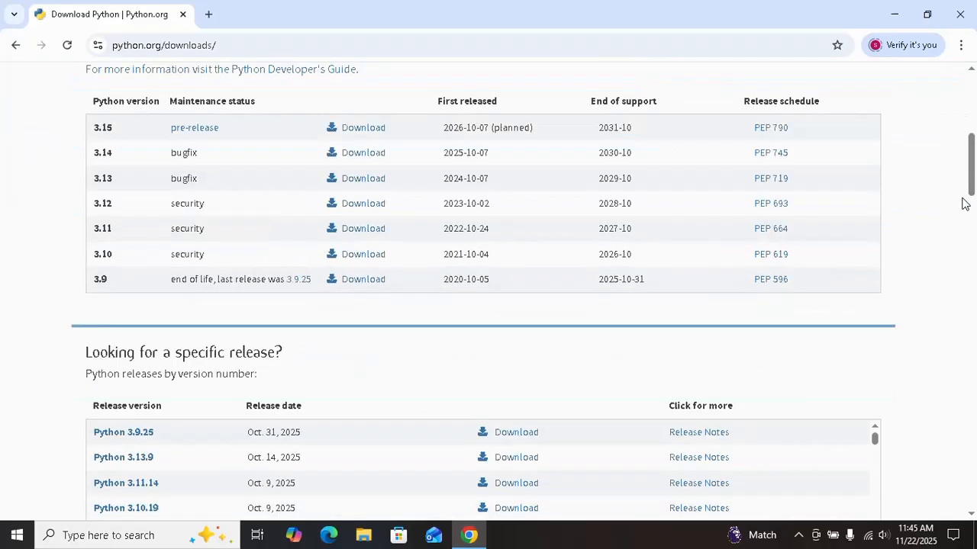
scroll("down", 3)
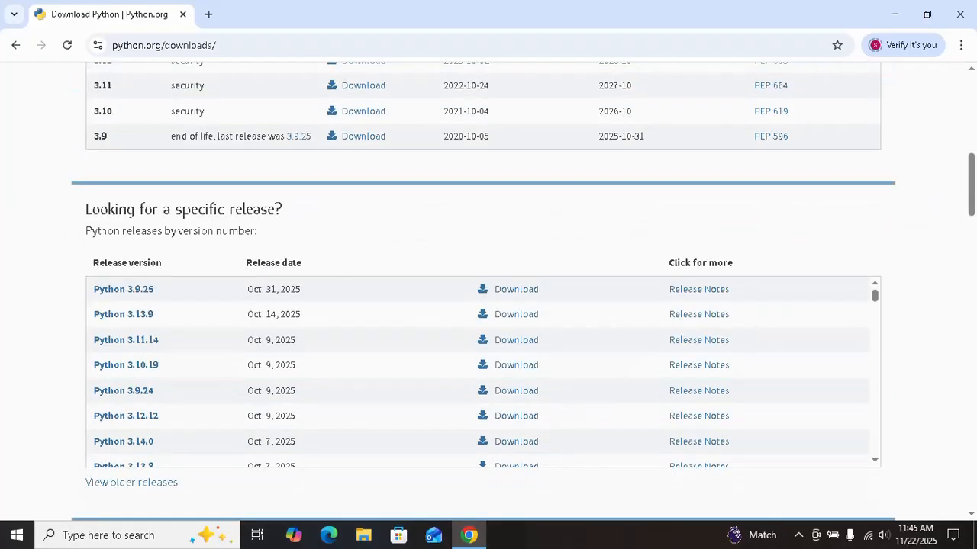
mouse_move(855, 230)
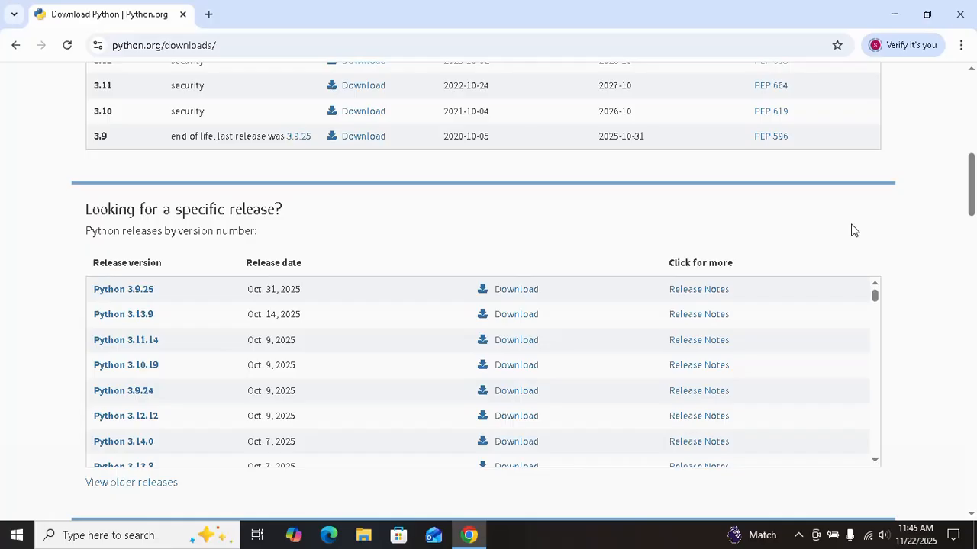
scroll("down", 3)
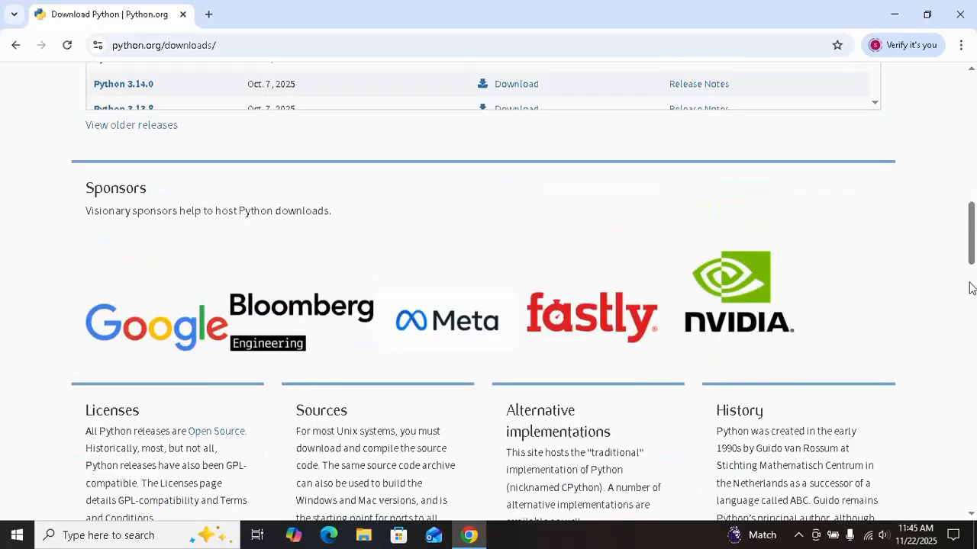
Locate Python 3.10.11 (April 5, 2023) in the release list and go to its download page
scroll("up", 3)
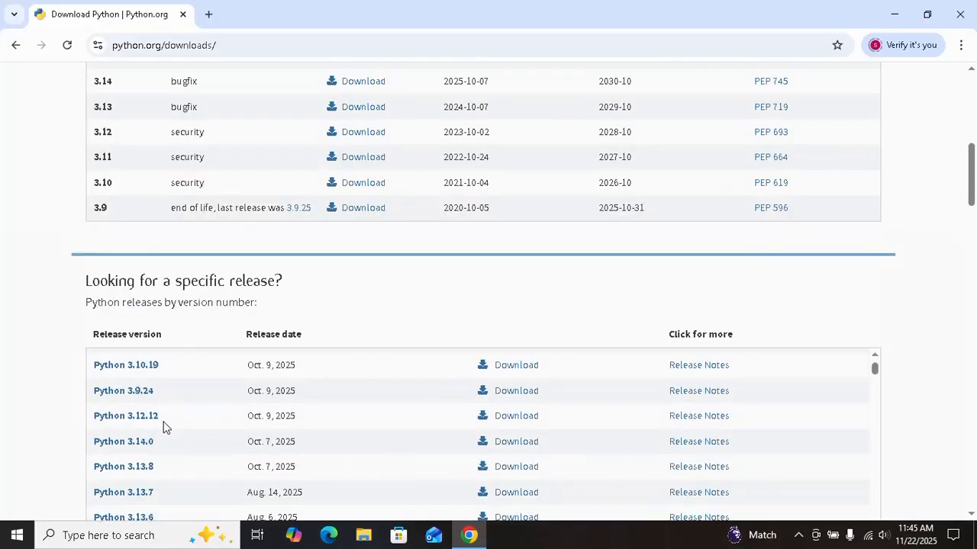
mouse_move(166, 455)
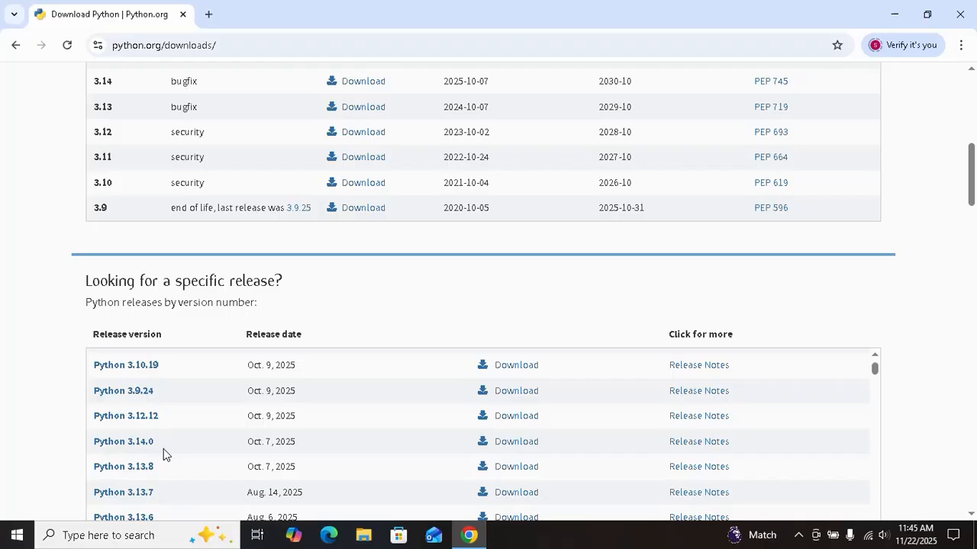
scroll("down", 3)
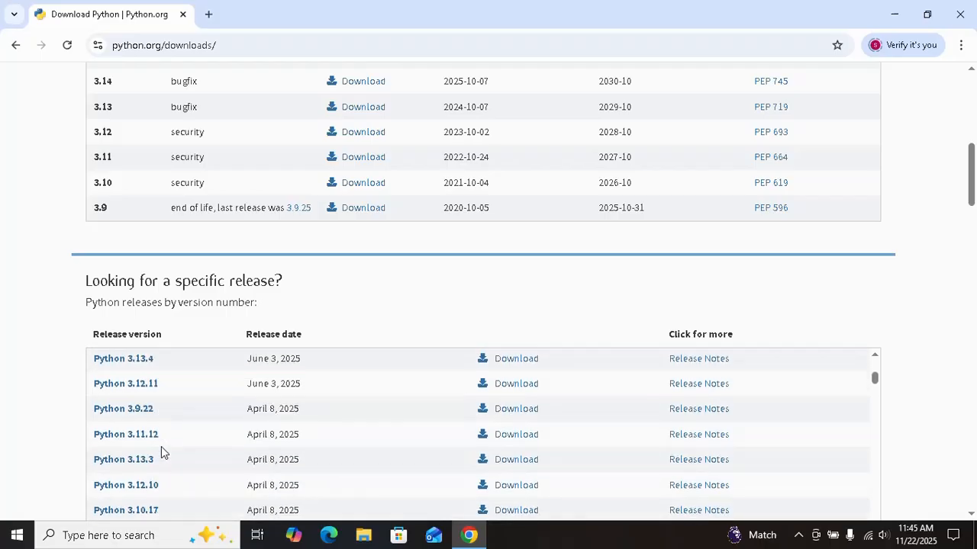
scroll("down", 3)
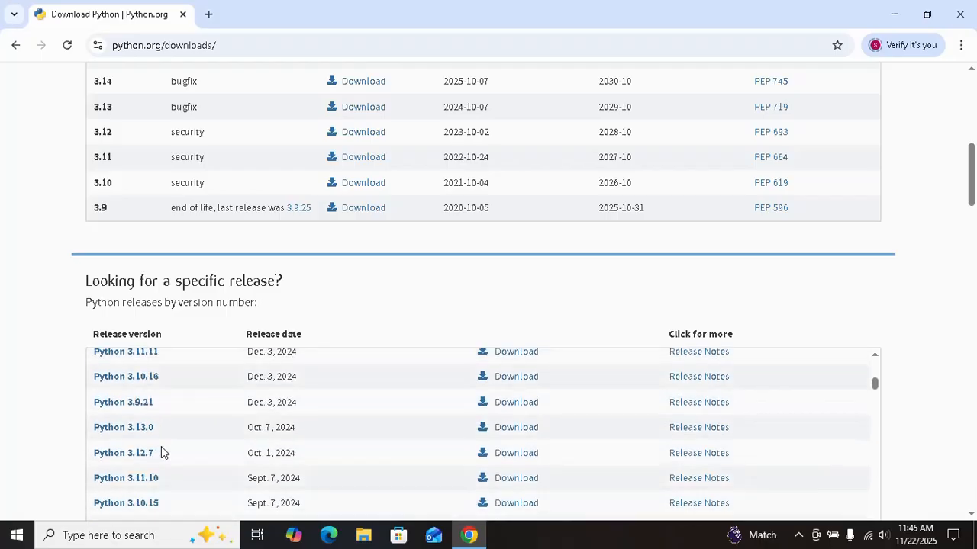
scroll("down", 3)
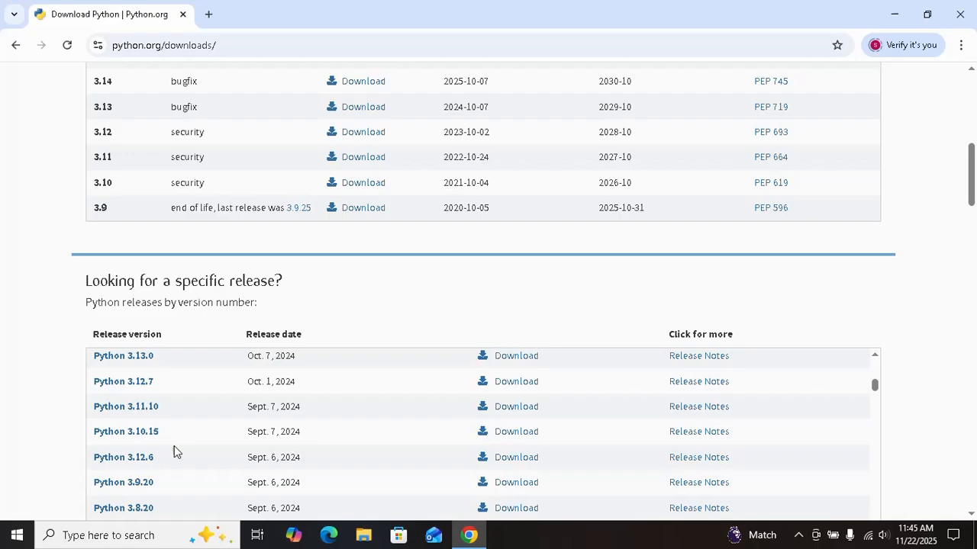
scroll("down", 3)
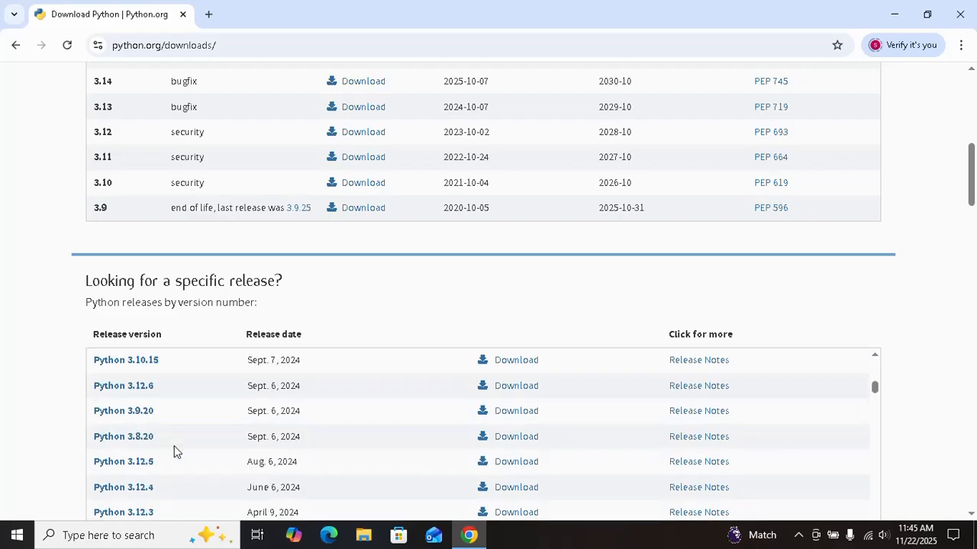
scroll("down", 3)
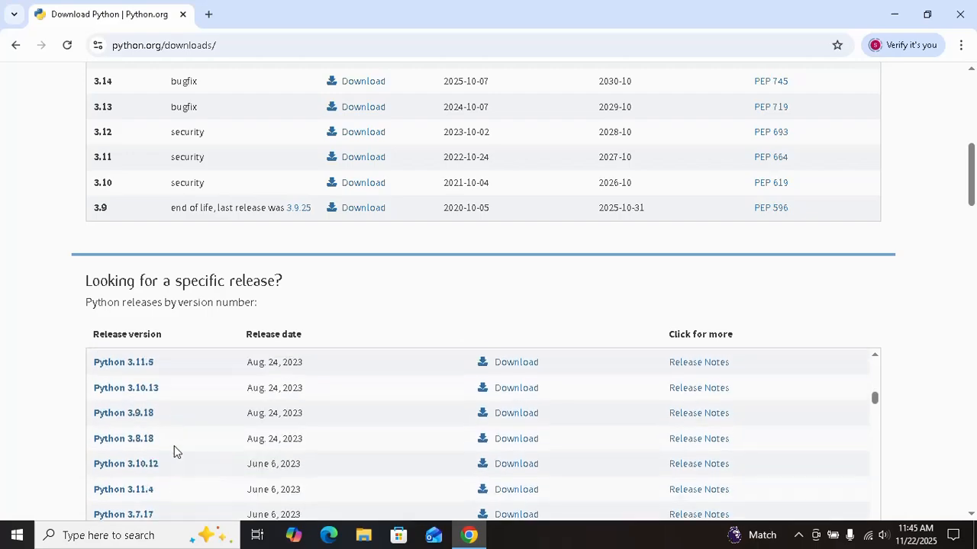
scroll("down", 3)
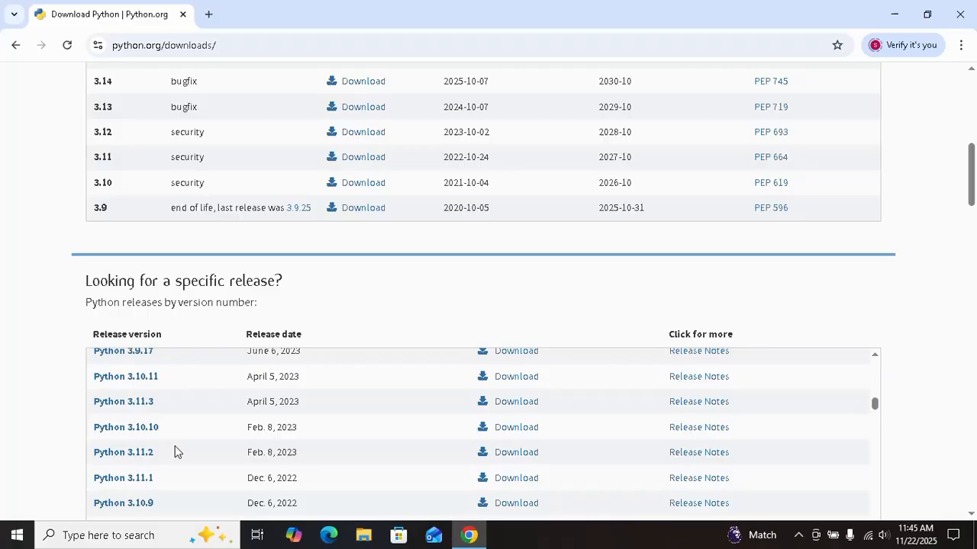
scroll("down", 3)
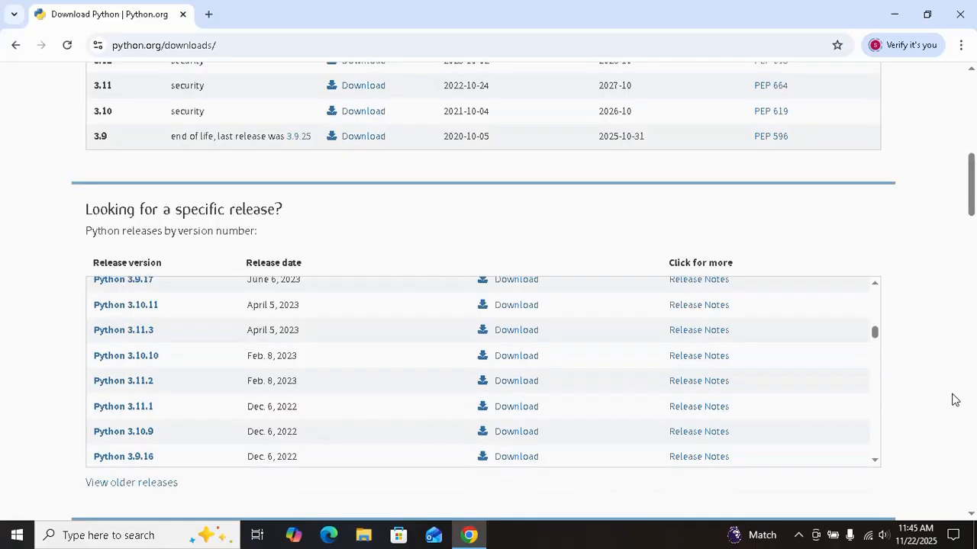
scroll("down", 3)
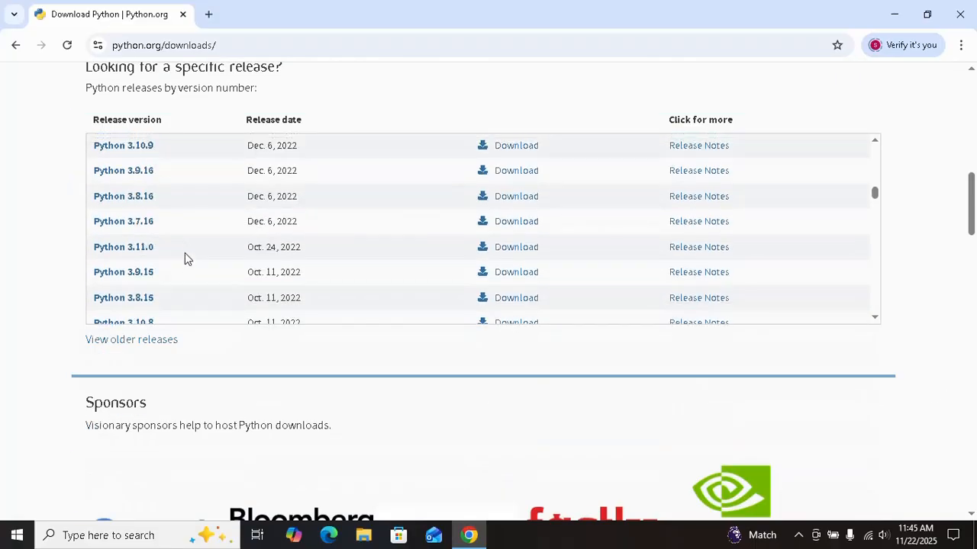
scroll("down", 3)
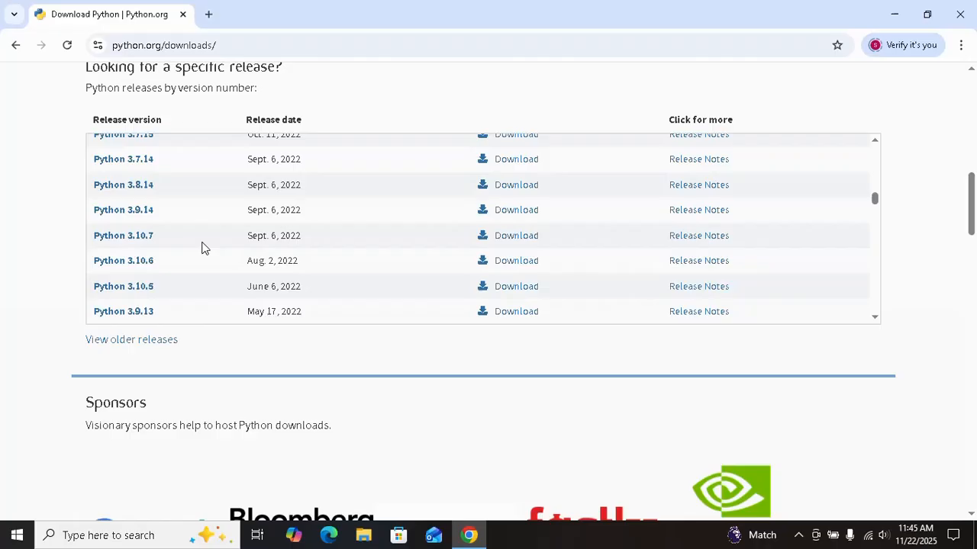
scroll("down", 3)
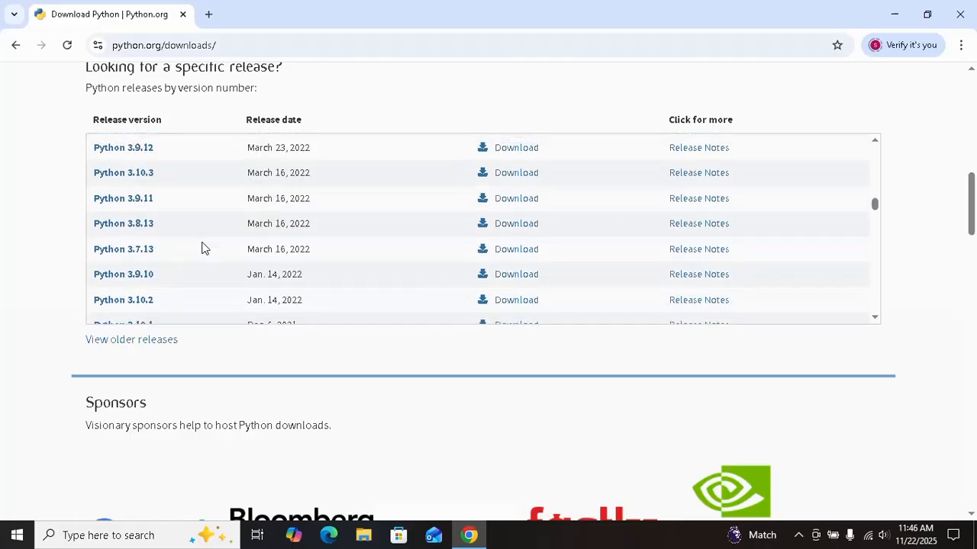
scroll("down", 3)
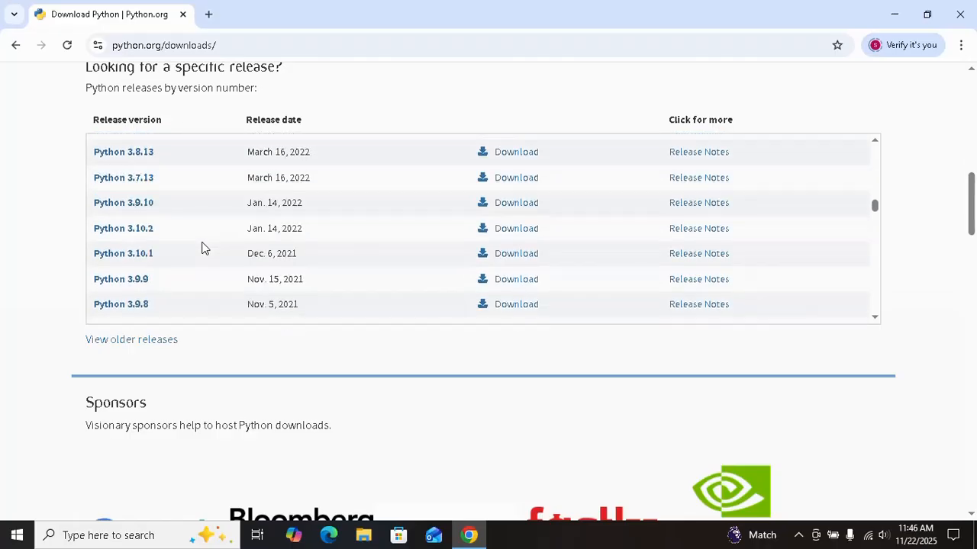
scroll("down", 3)
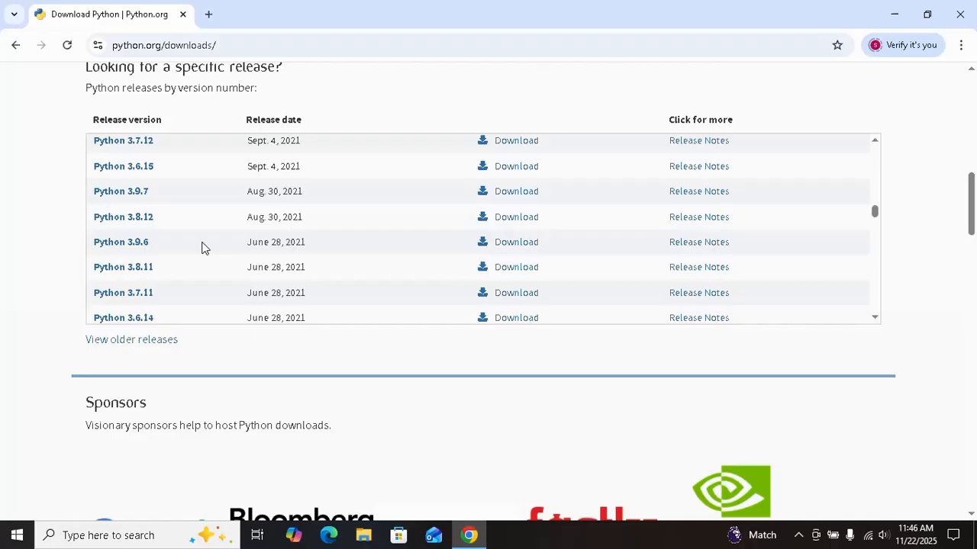
scroll("down", 3)
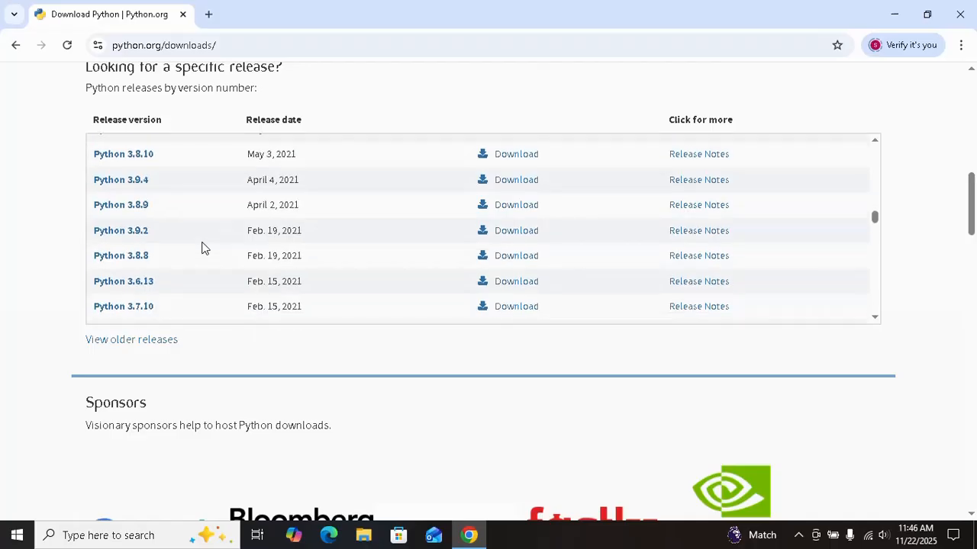
scroll("down", 3)
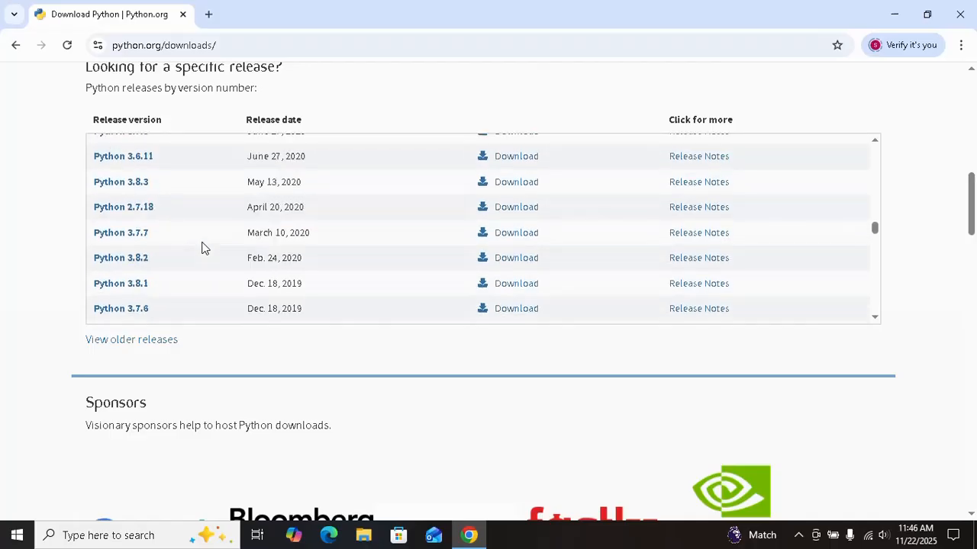
scroll("up", 3)
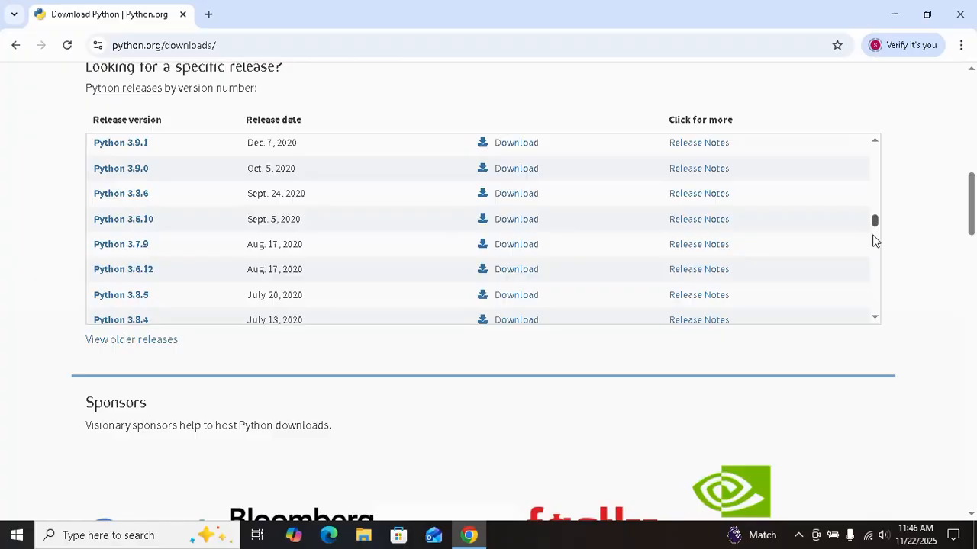
scroll("up", 3)
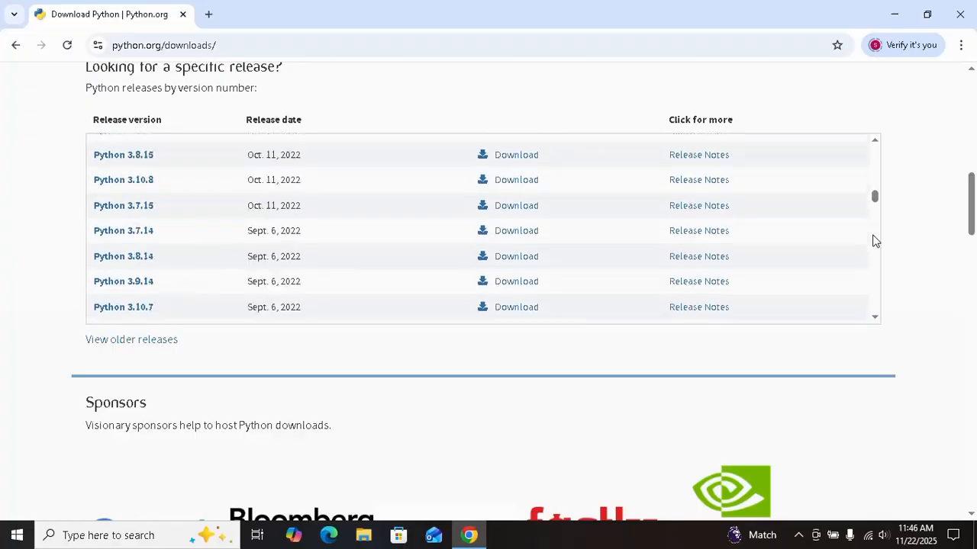
scroll("up", 3)
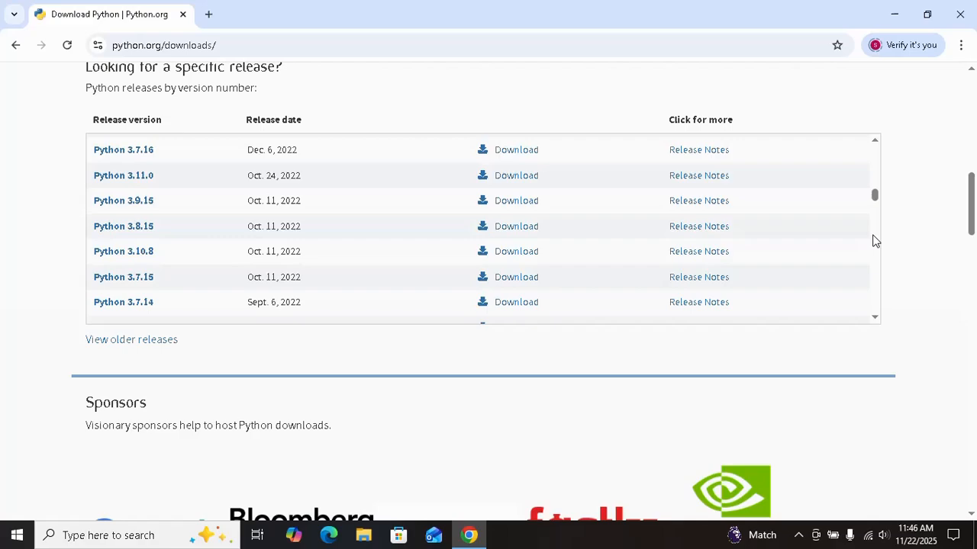
scroll("up", 3)
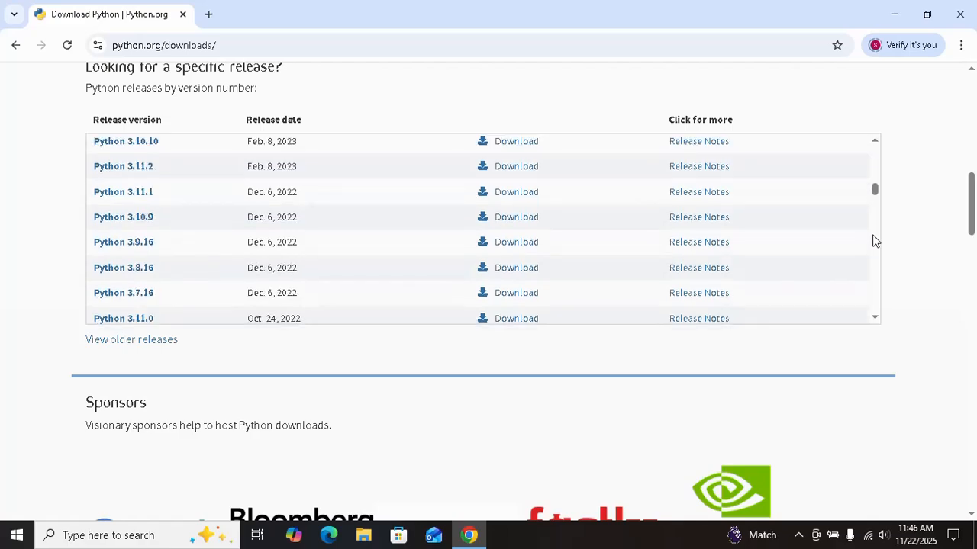
scroll("up", 3)
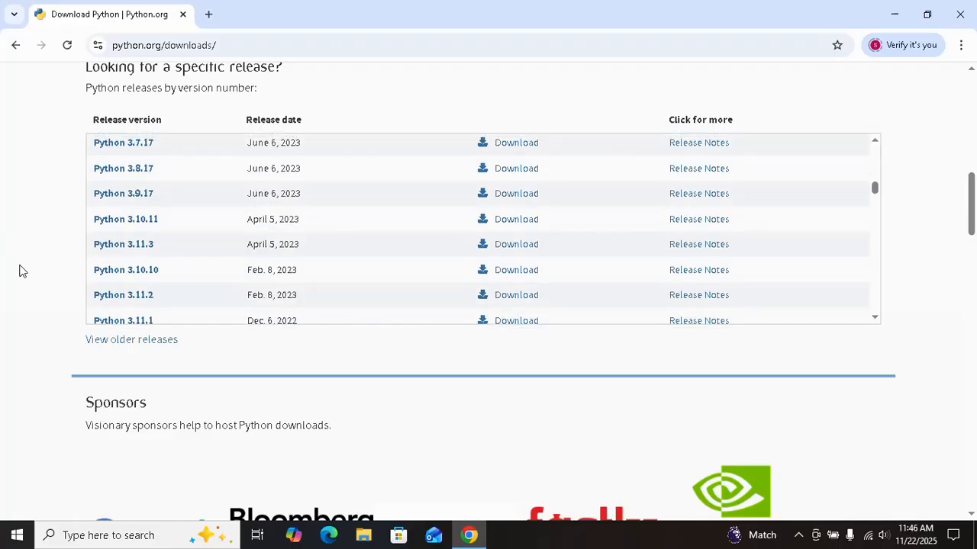
mouse_move(125, 220)
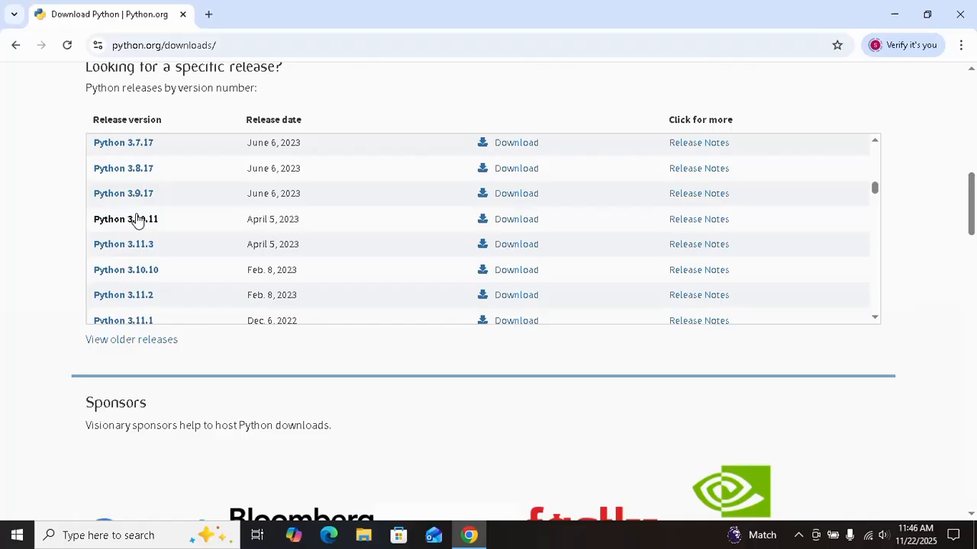
mouse_move(220, 223)
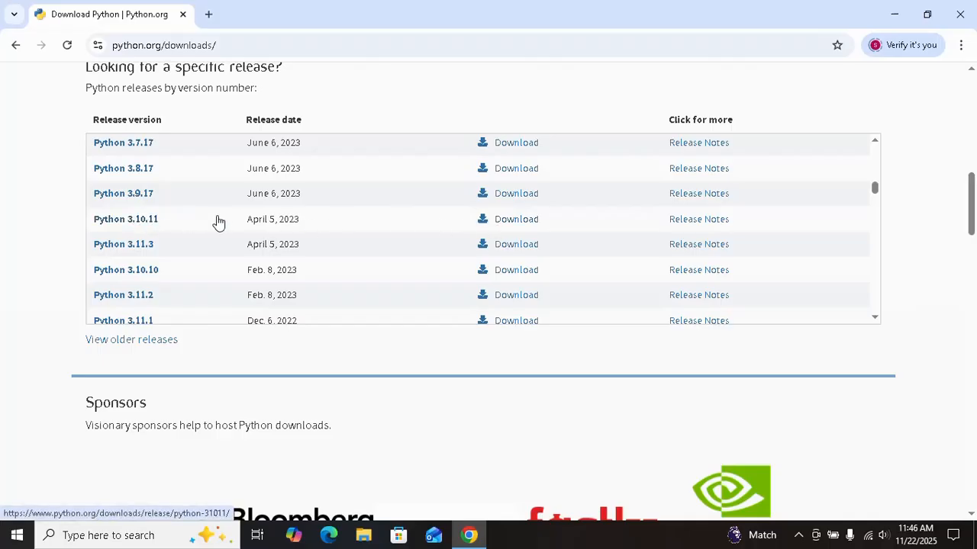
left_click(516, 220)
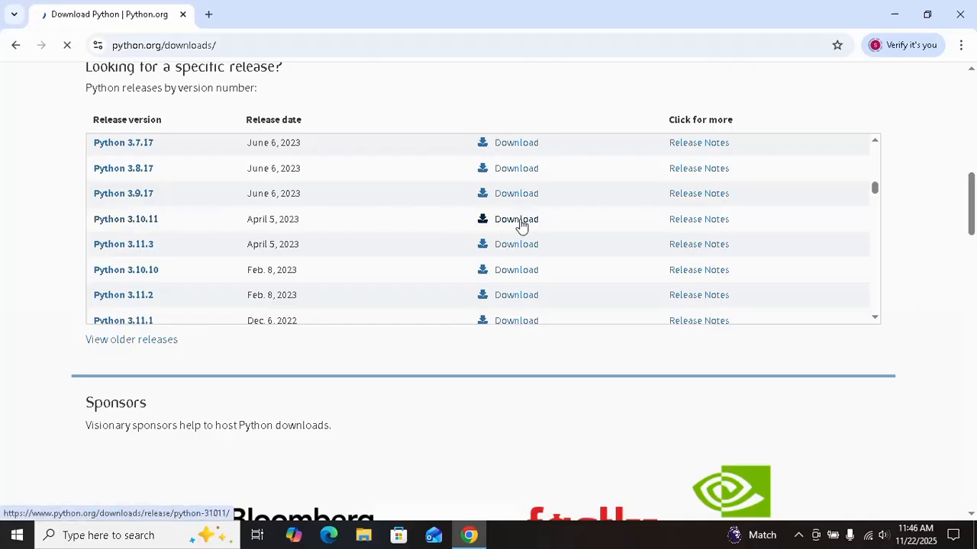
Download 'Windows installer (64-bit)' from the Files table and launch the installer
left_click(515, 220)
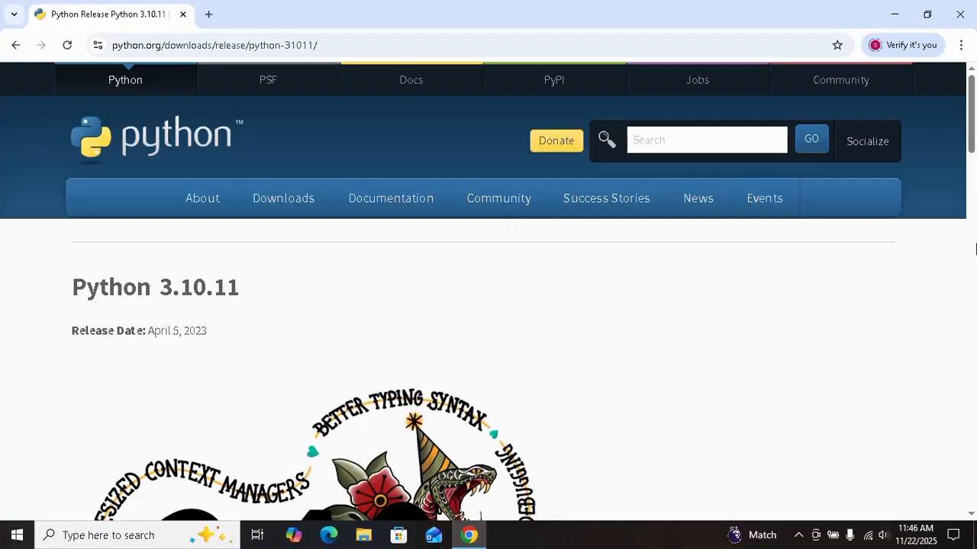
scroll("down", 3)
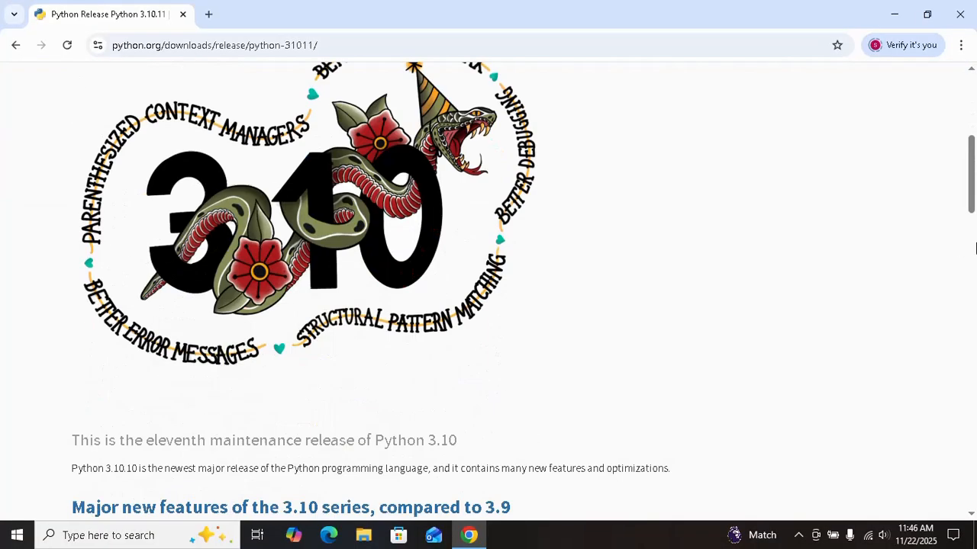
scroll("down", 3)
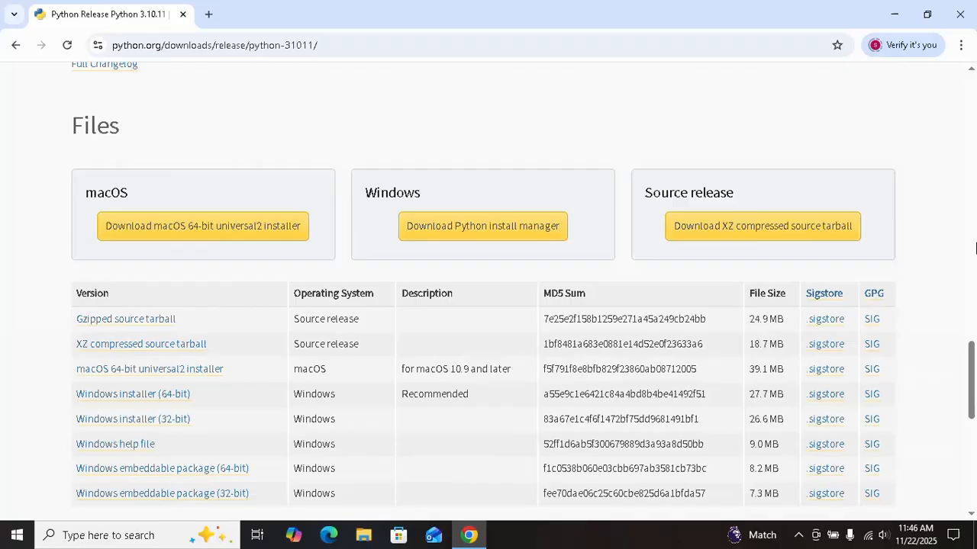
scroll("up", 3)
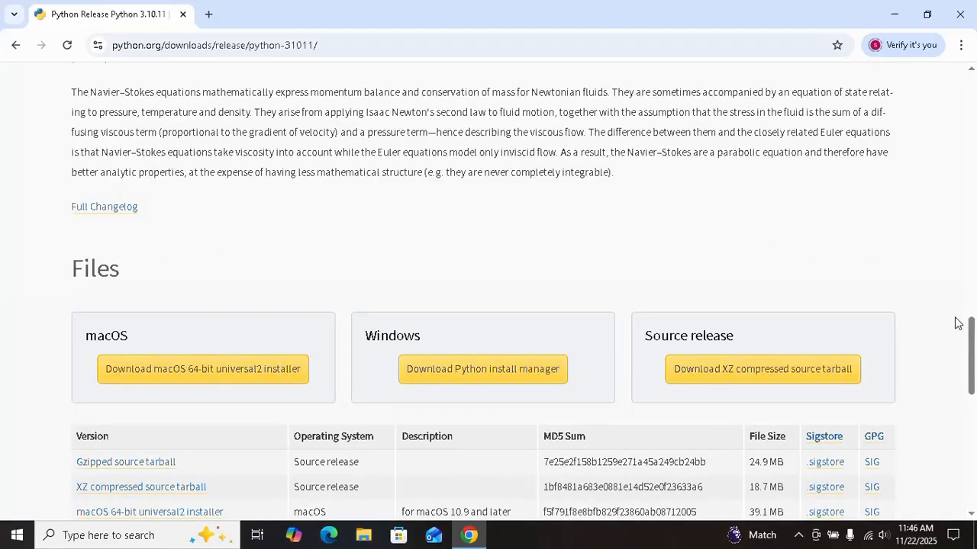
scroll("down", 3)
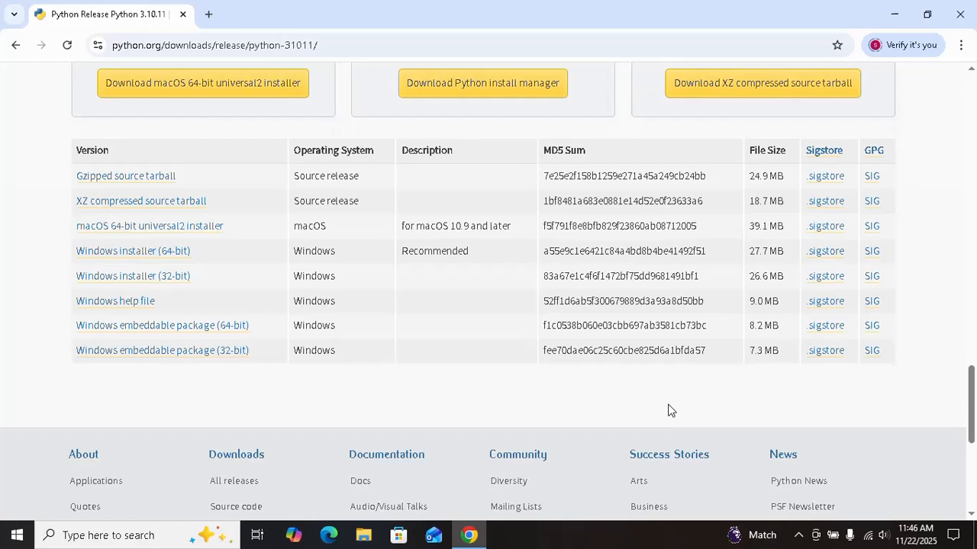
mouse_move(10, 306)
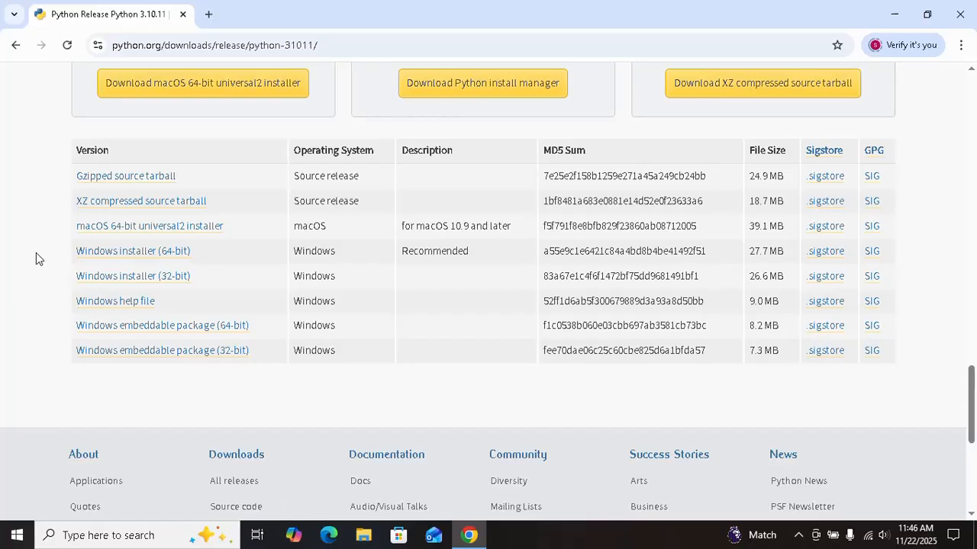
mouse_move(133, 251)
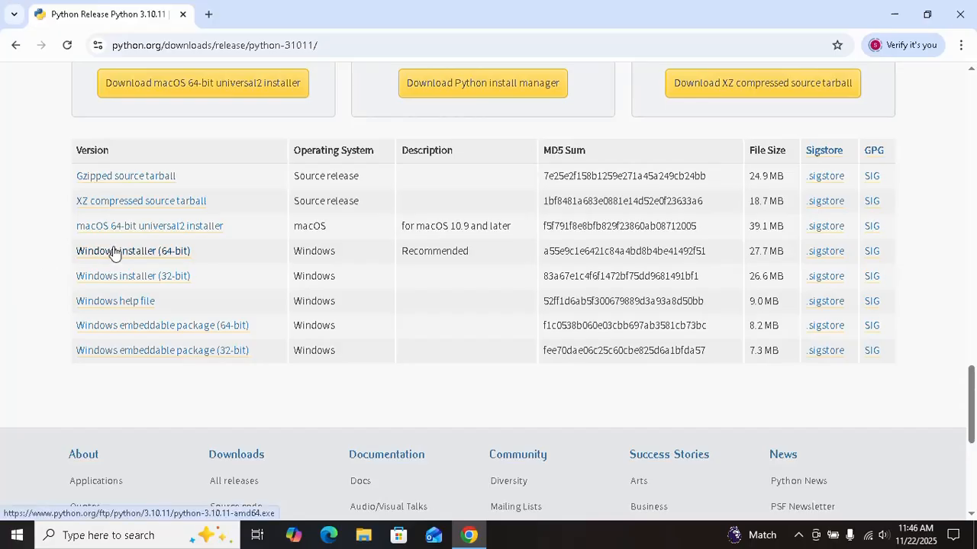
left_click(133, 250)
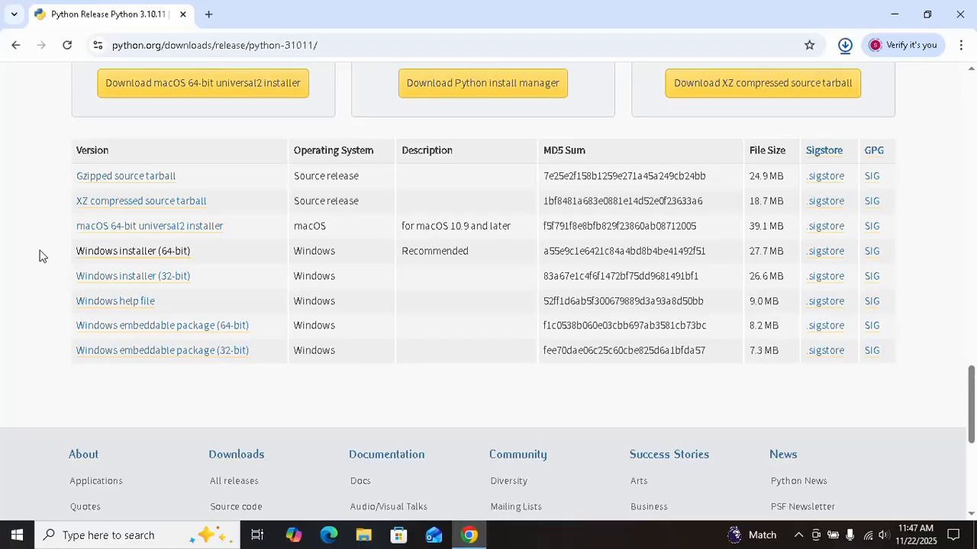
left_click(844, 46)
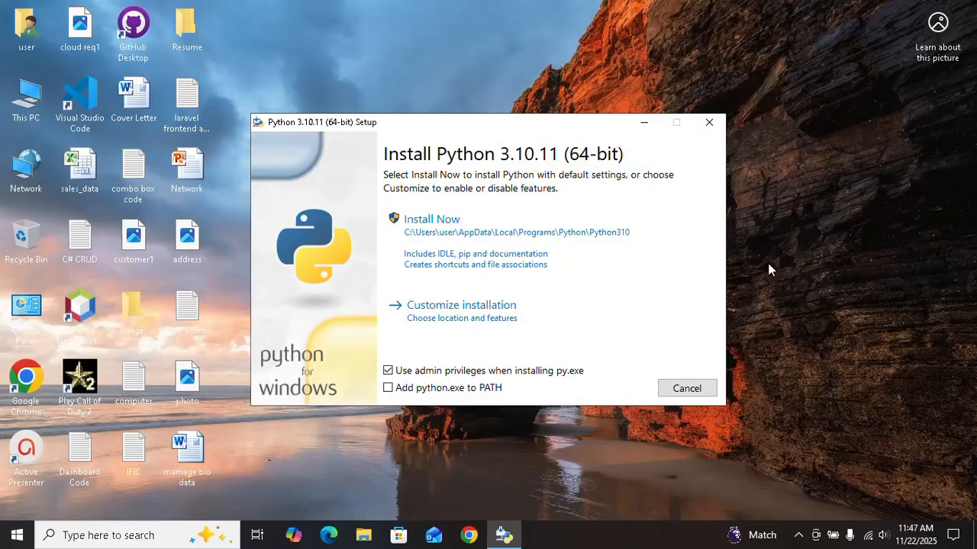
mouse_move(781, 260)
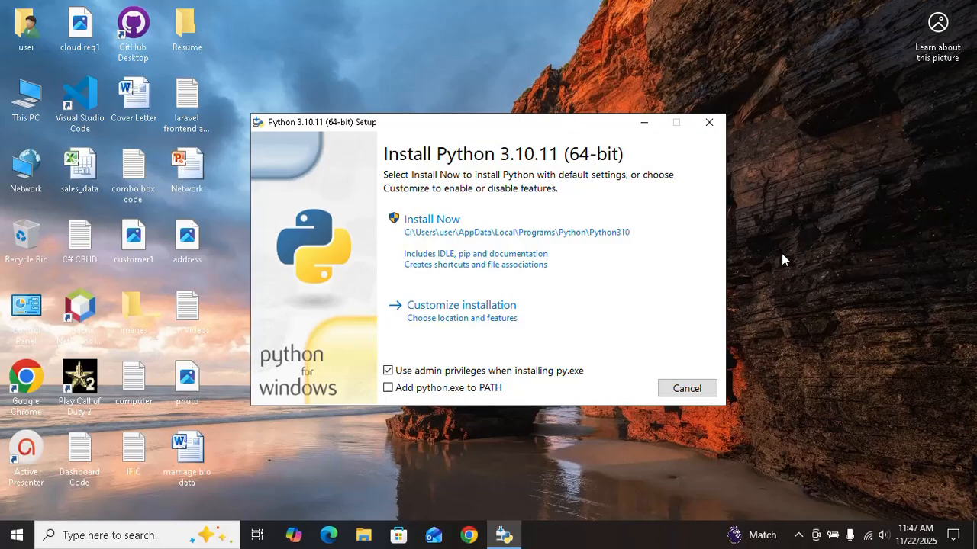
mouse_move(366, 442)
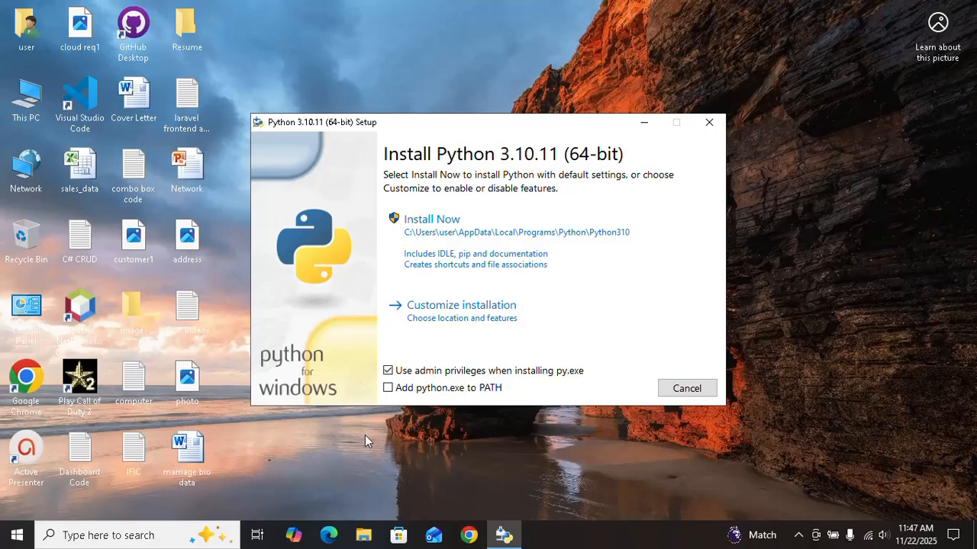
mouse_move(373, 409)
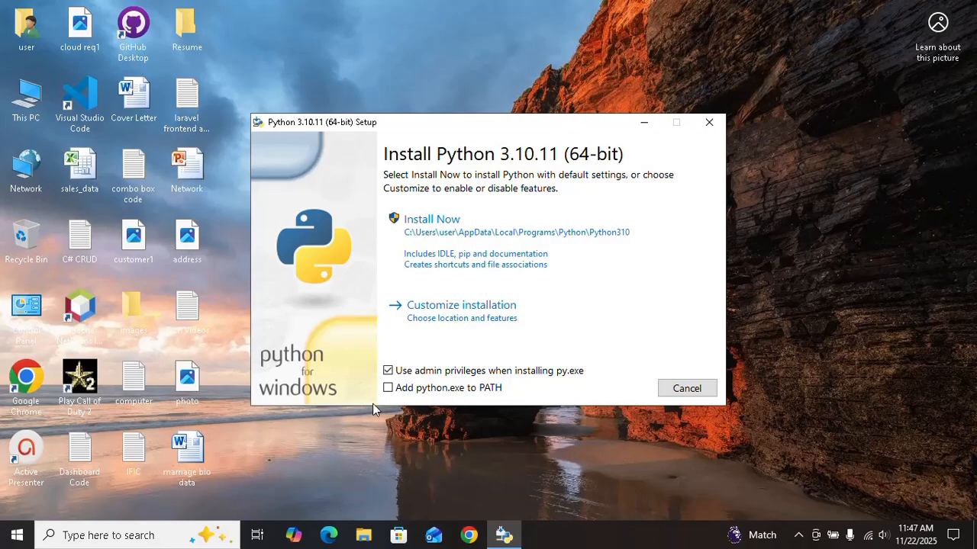
mouse_move(409, 426)
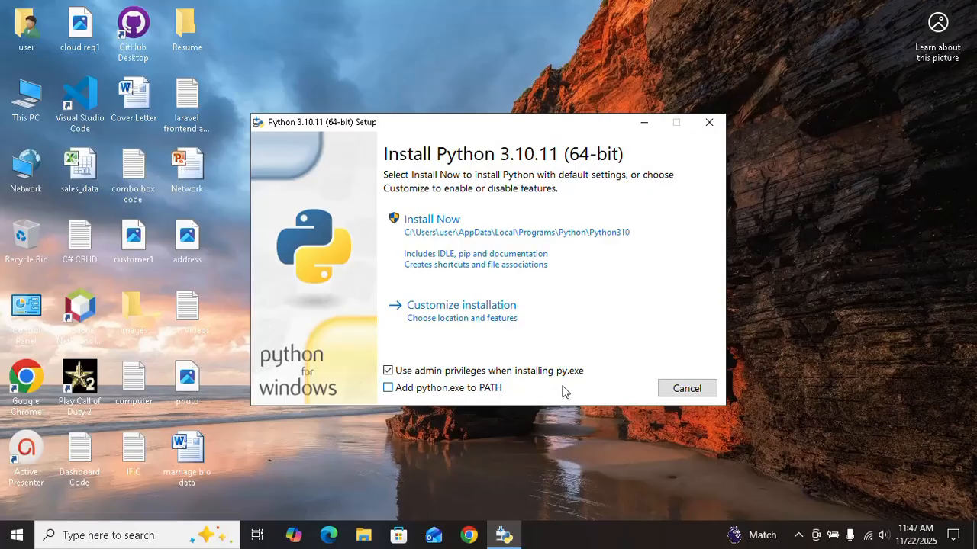
mouse_move(397, 430)
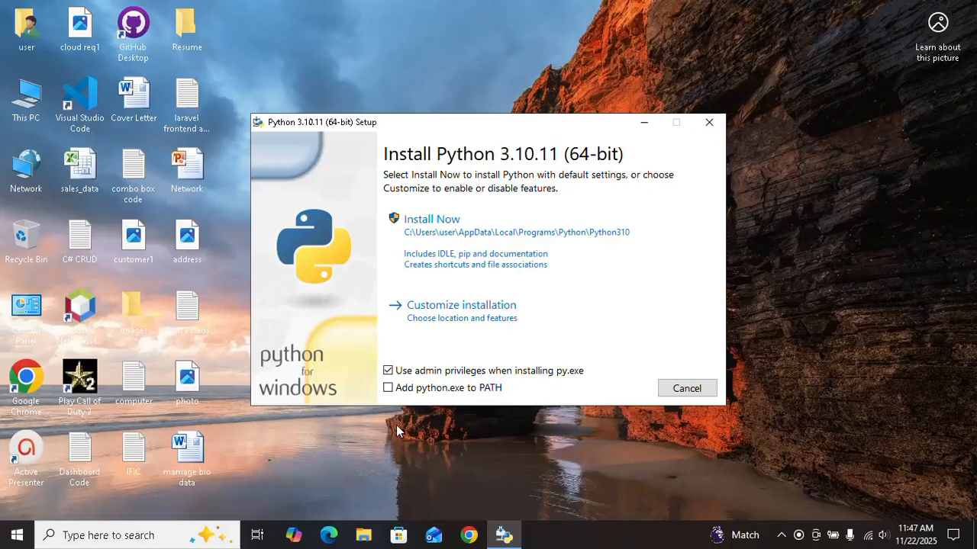
mouse_move(470, 418)
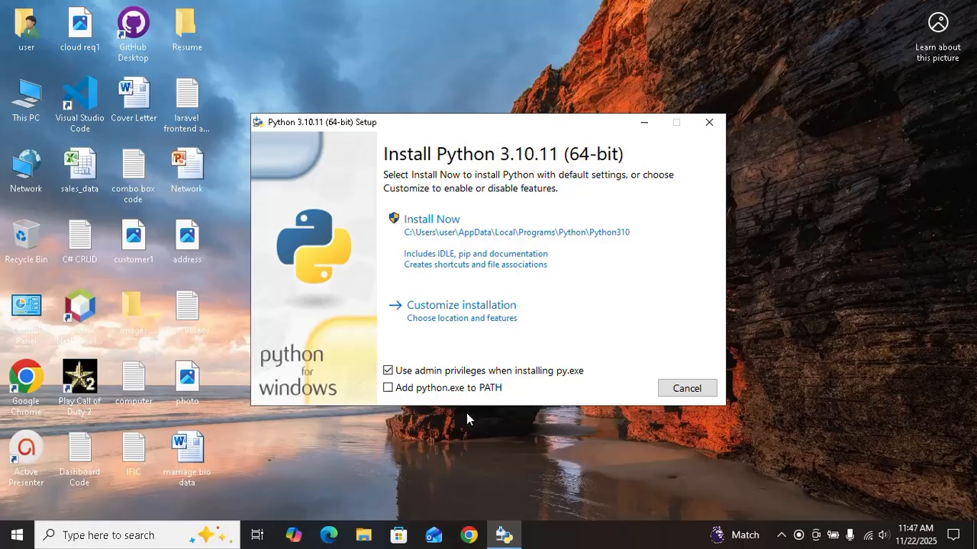
mouse_move(360, 391)
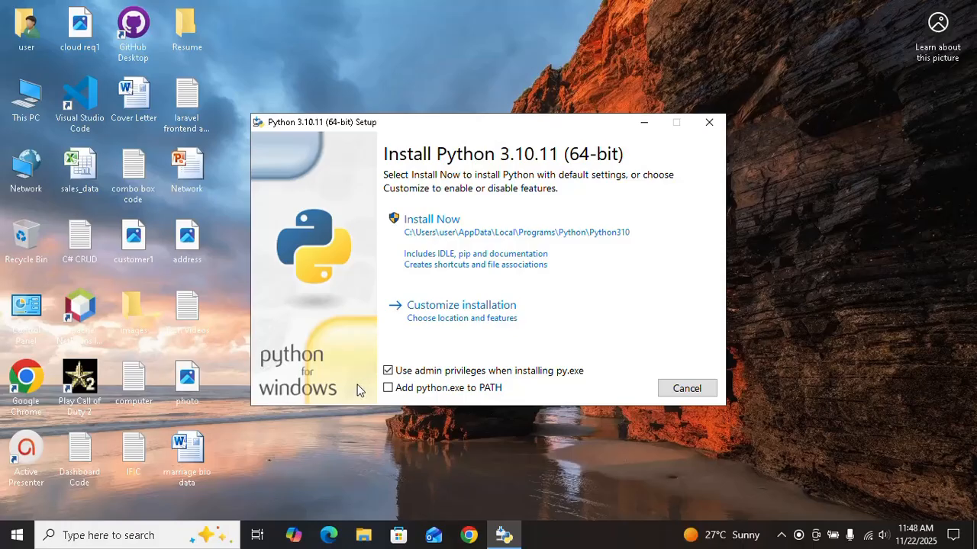
Enable 'Add python.exe to PATH' on the first setup page
left_click(387, 388)
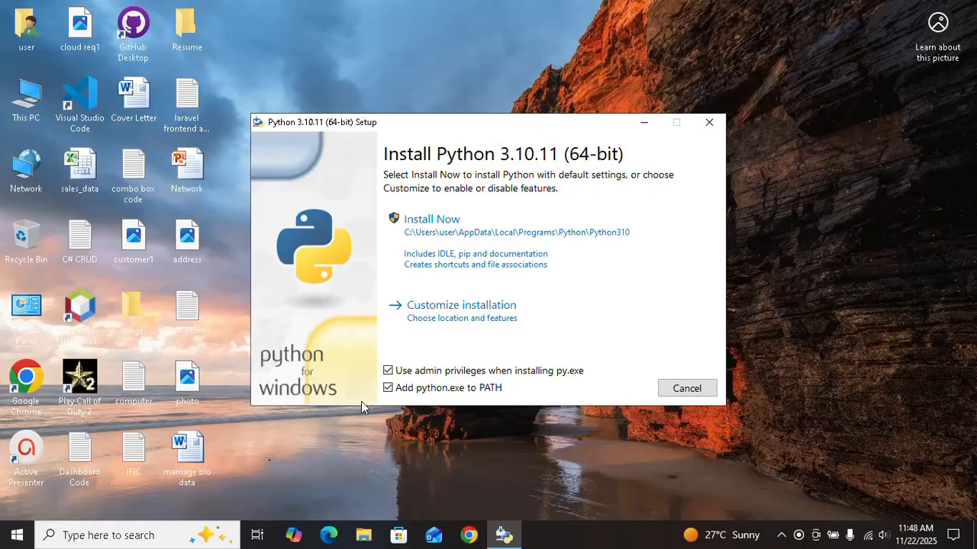
mouse_move(461, 311)
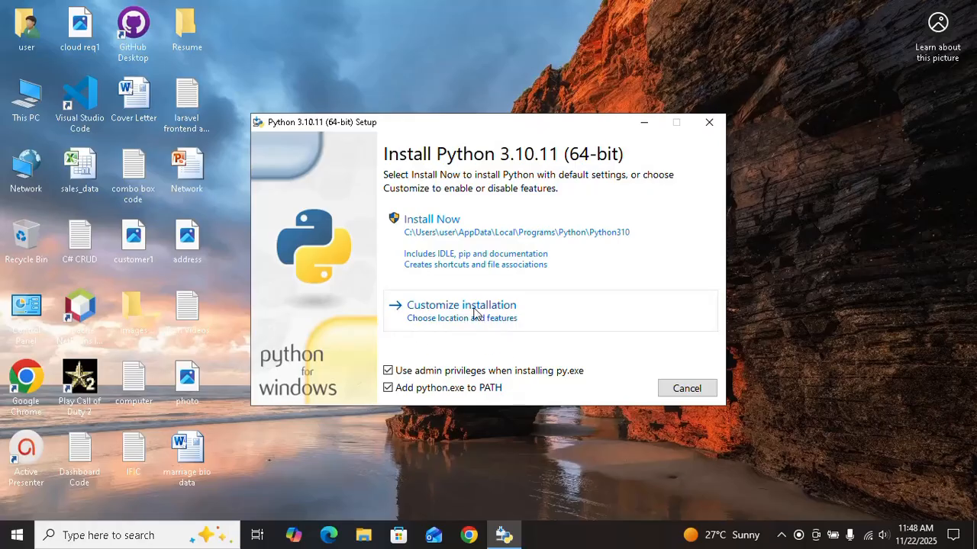
Install via Customize installation, keeping all Optional Features and Advanced Options defaults
left_click(461, 305)
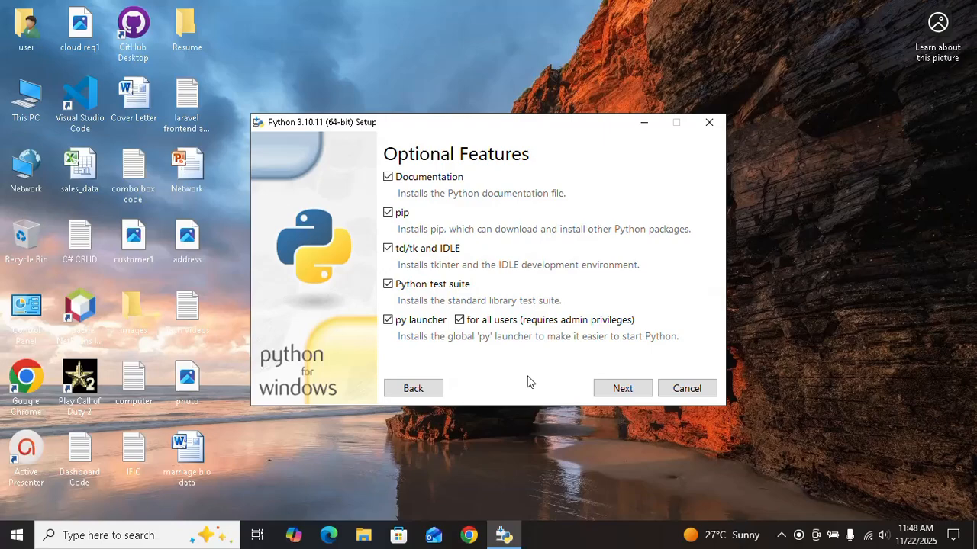
left_click(622, 388)
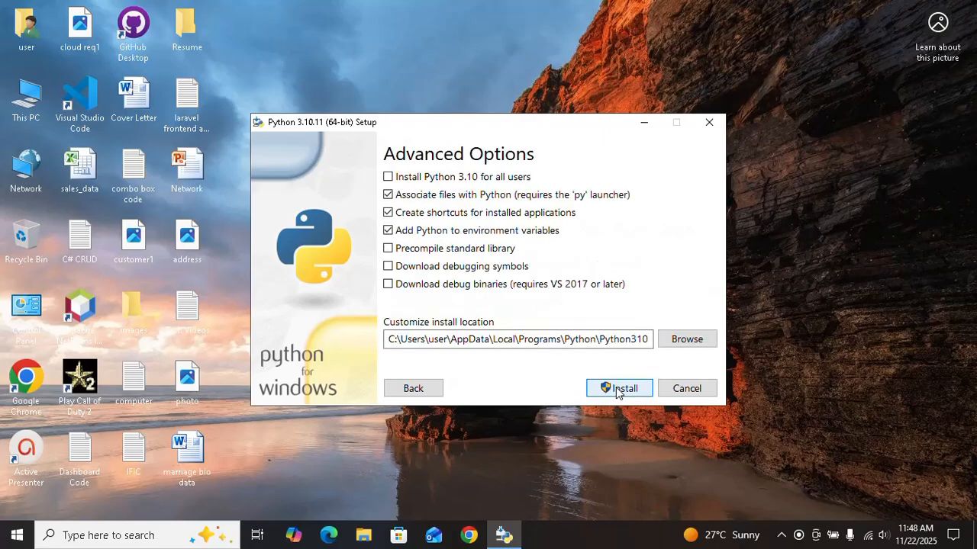
mouse_move(527, 395)
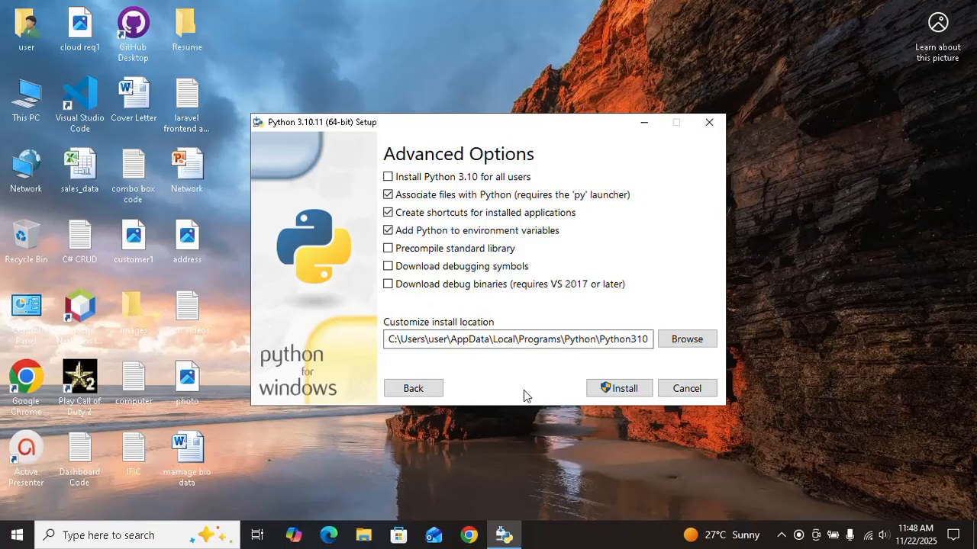
left_click(620, 388)
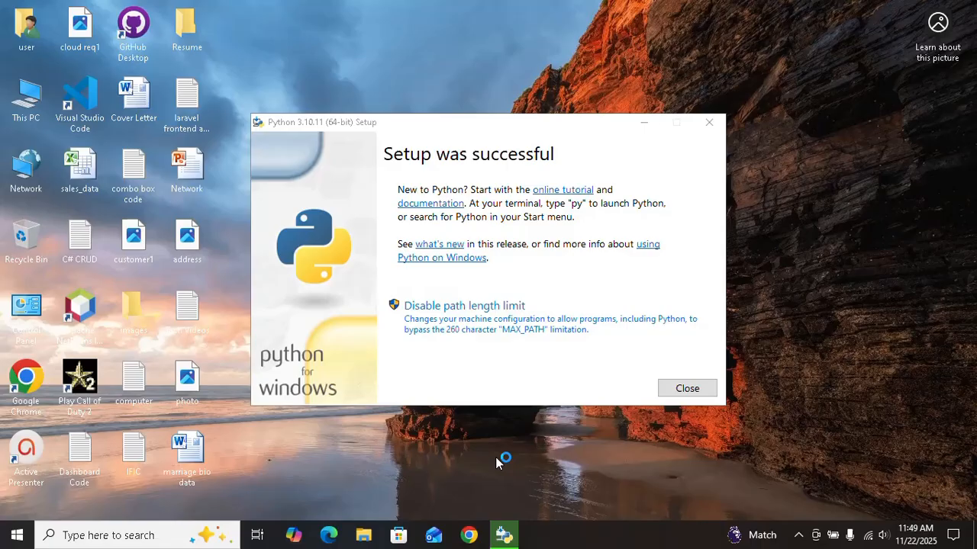
mouse_move(525, 458)
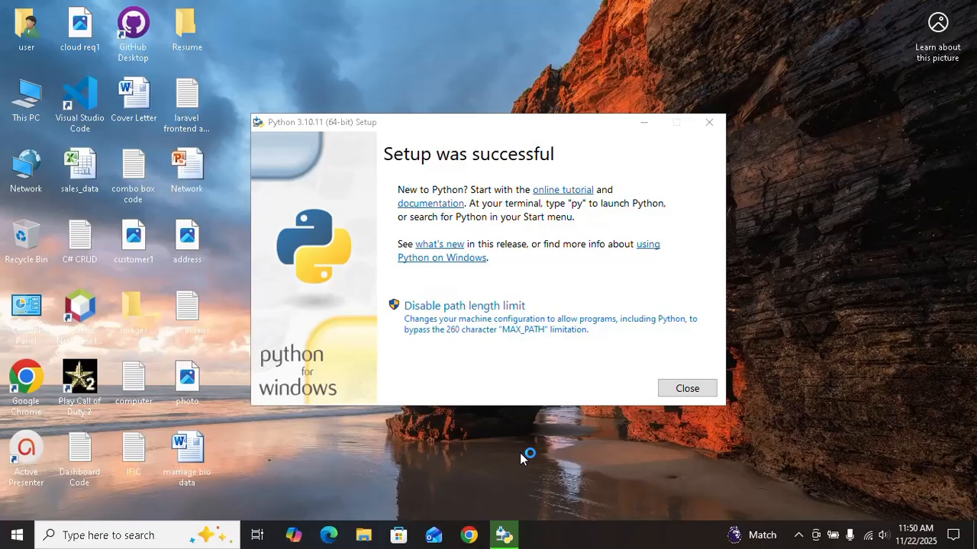
Close the 'Setup was successful' installer window
left_click(685, 388)
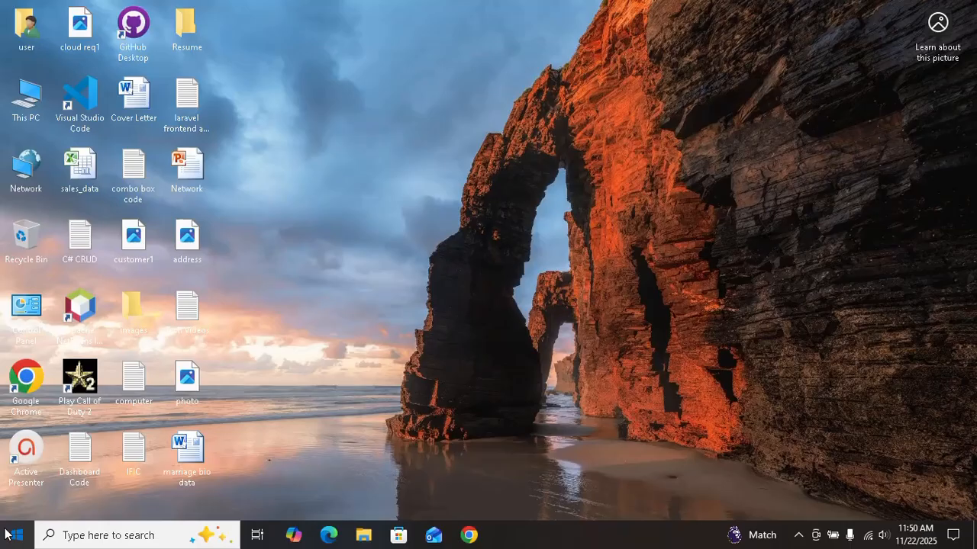
Run 'python --version' in Command Prompt to confirm it reports Python 3.10.11
type("cmd")
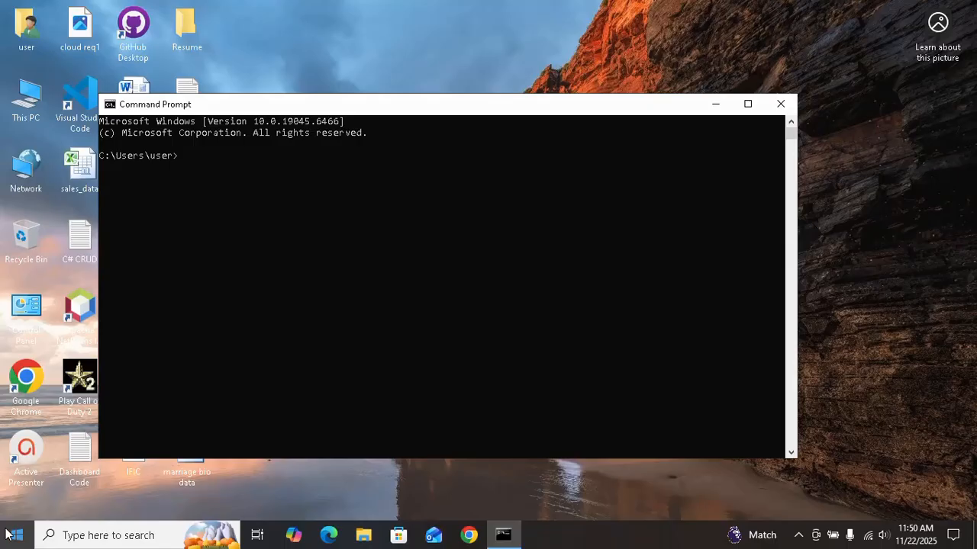
type("python")
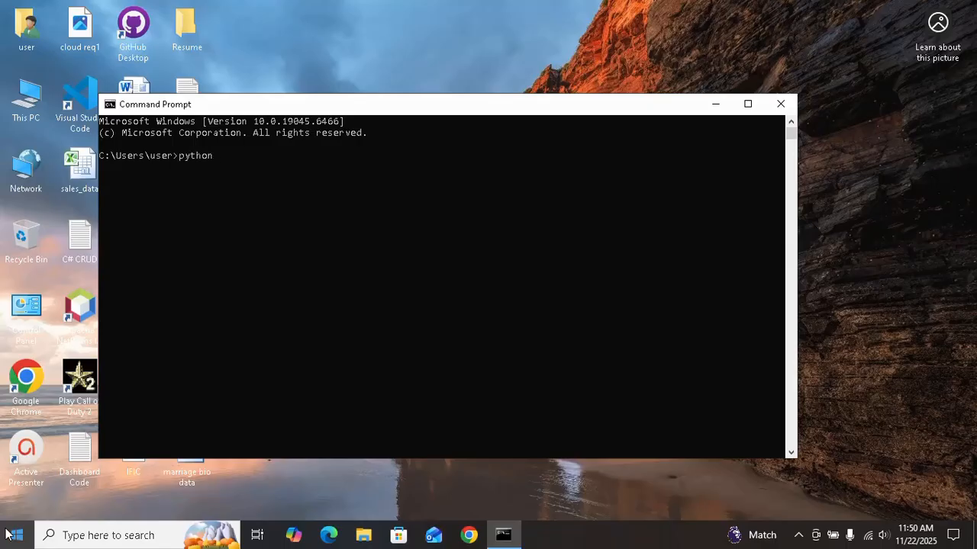
type("--")
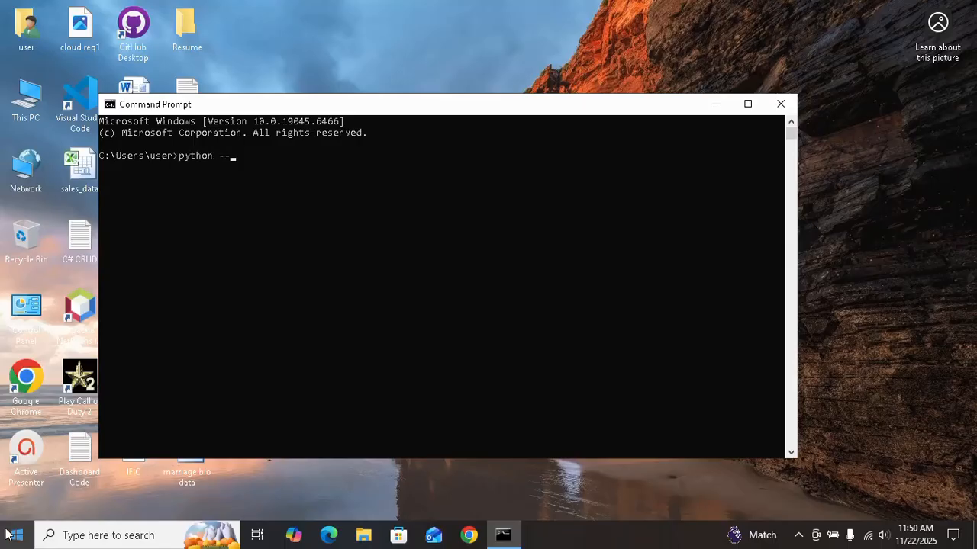
type("version")
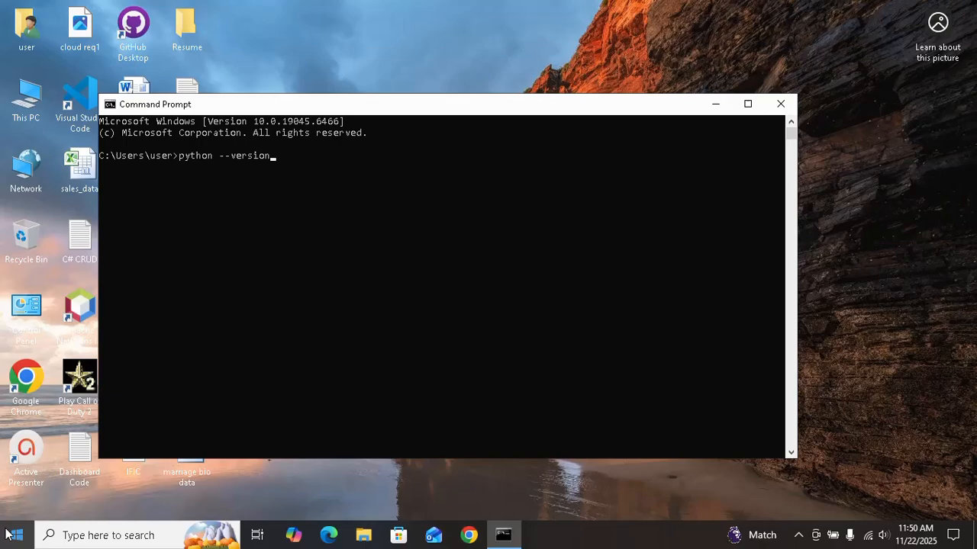
key("Return")
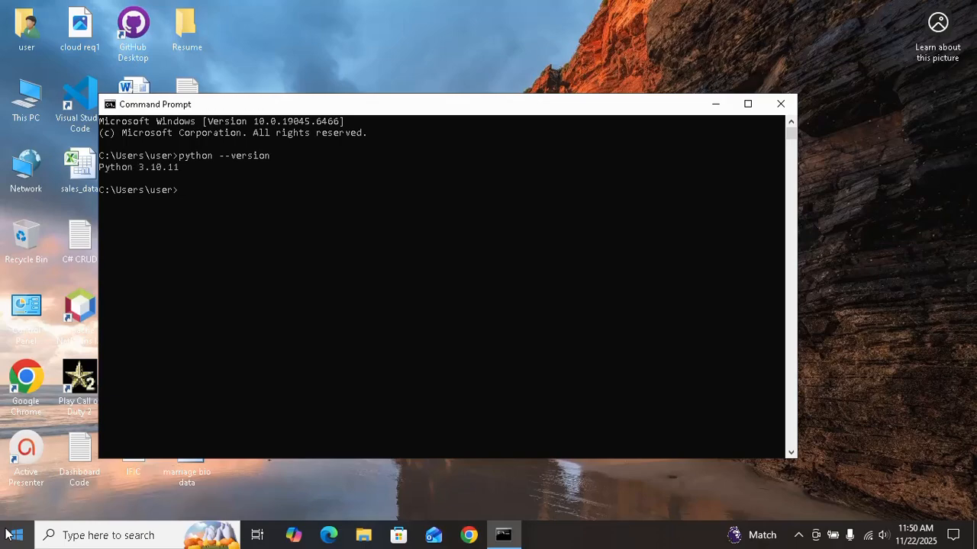
mouse_move(232, 361)
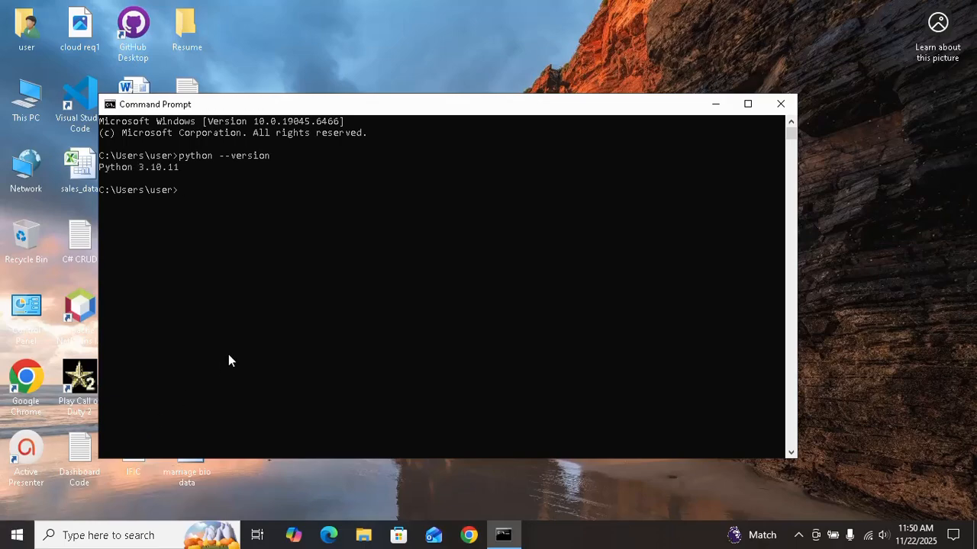